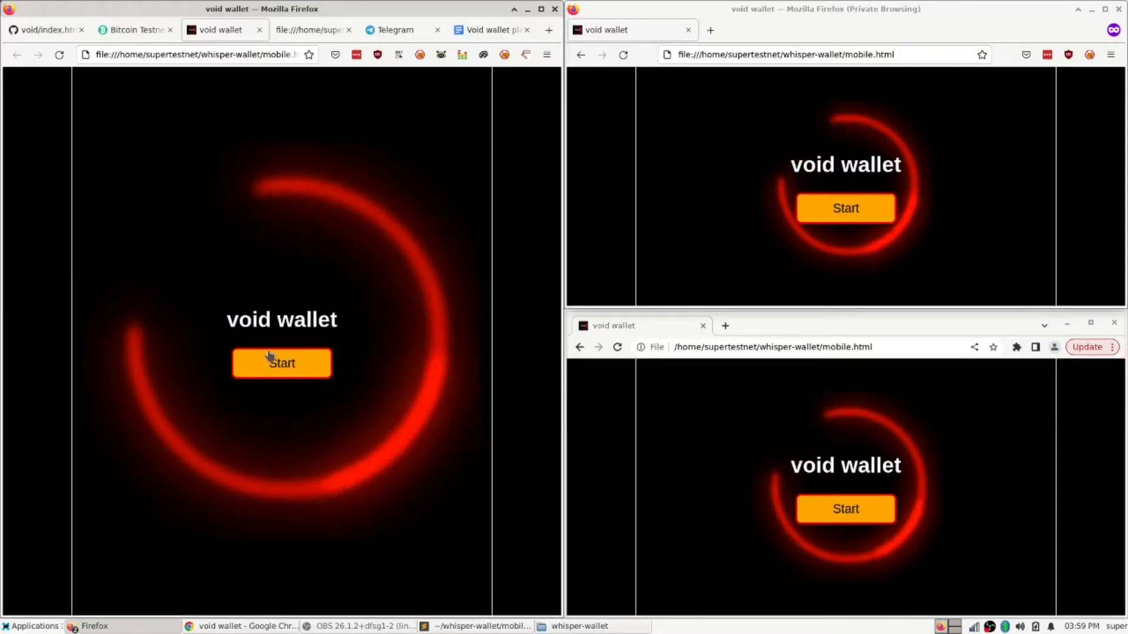
Start the first and third wallets so all three show balances of 11025, 9439 and 9185 sats
click(281, 363)
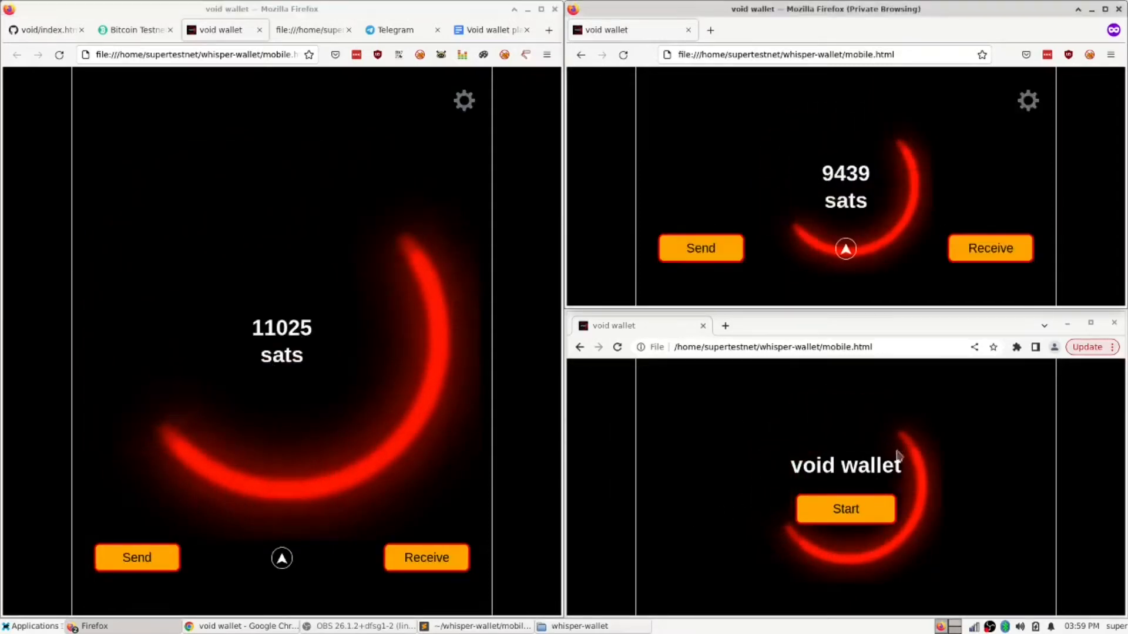
click(844, 509)
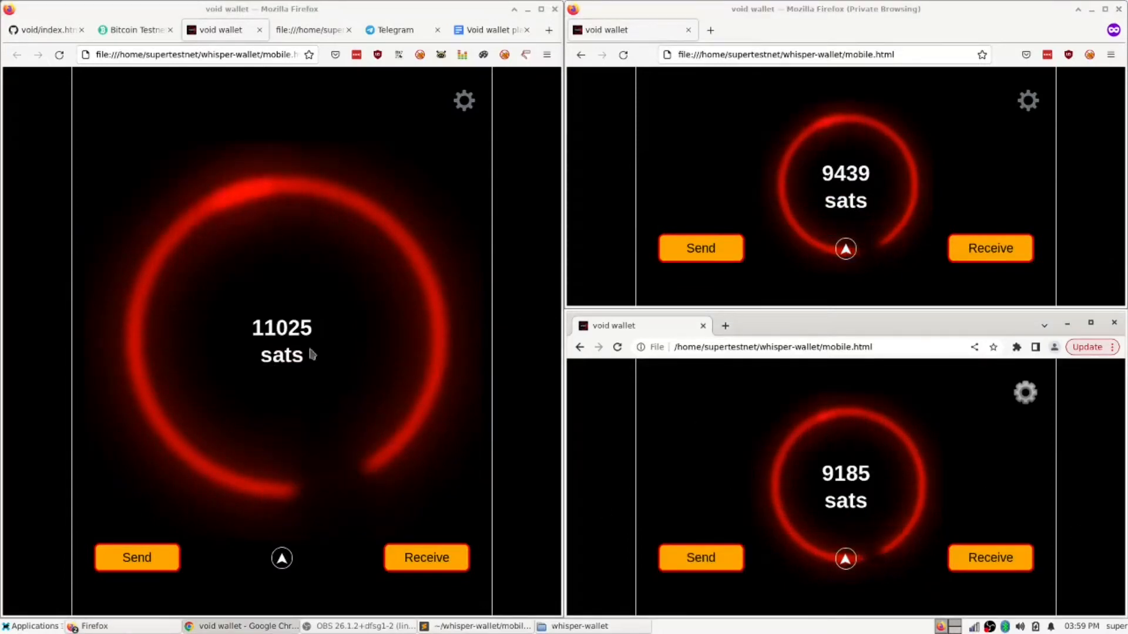
click(425, 557)
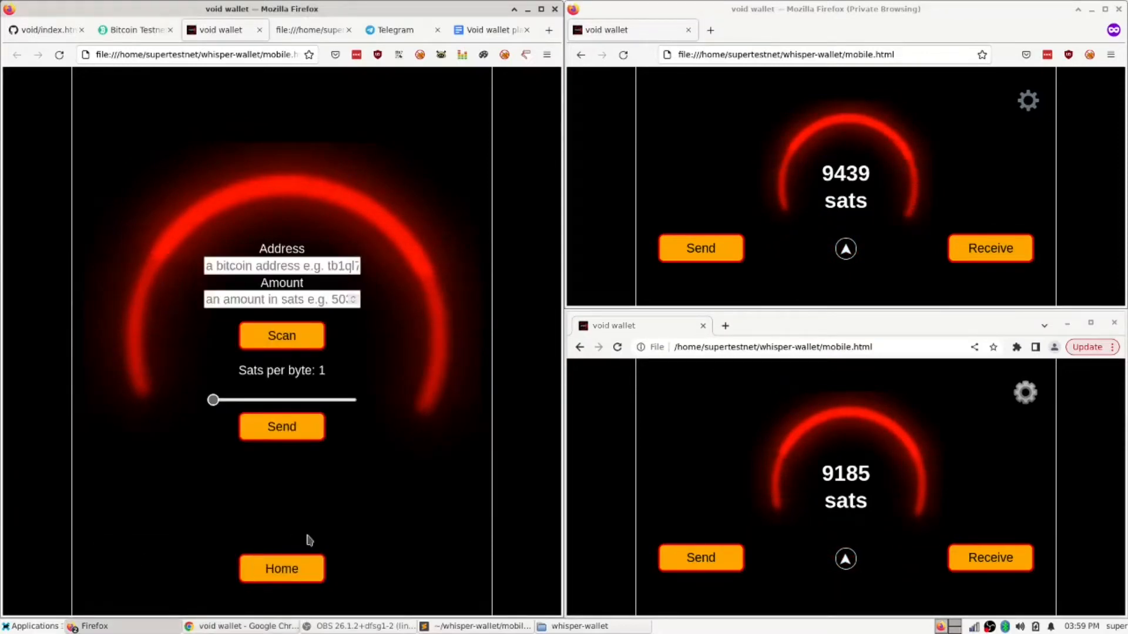
click(281, 568)
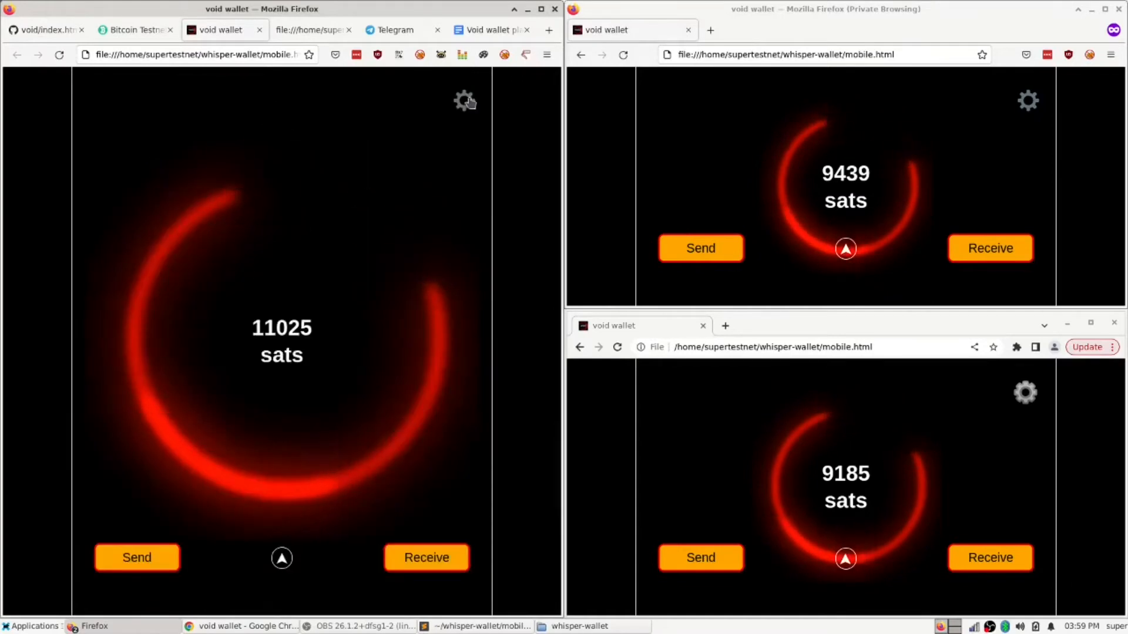
click(464, 101)
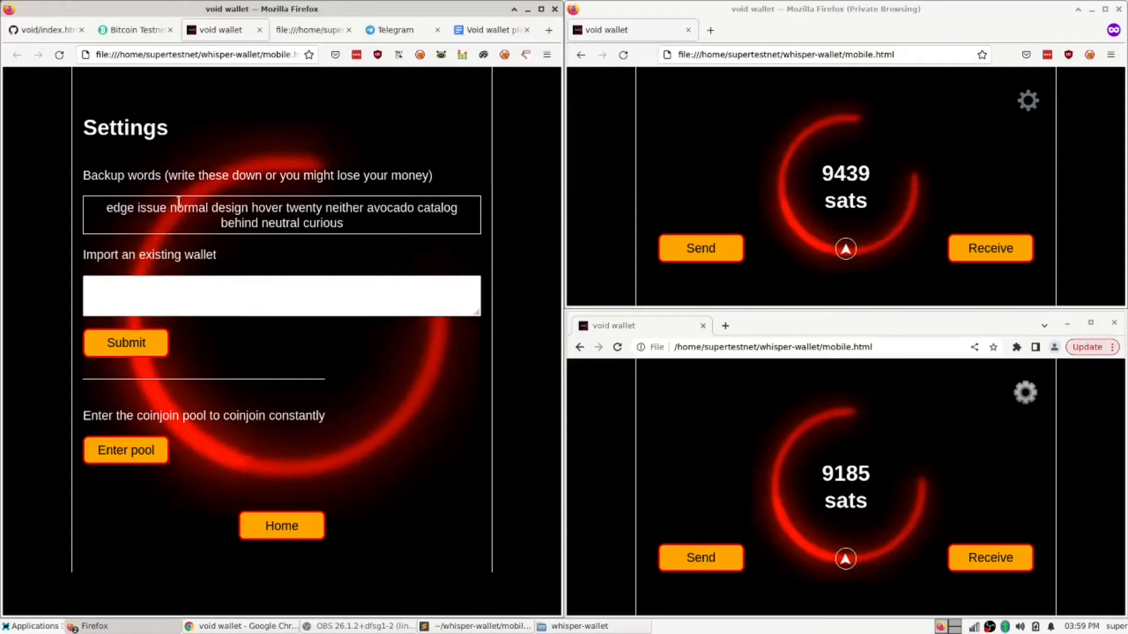
click(281, 295)
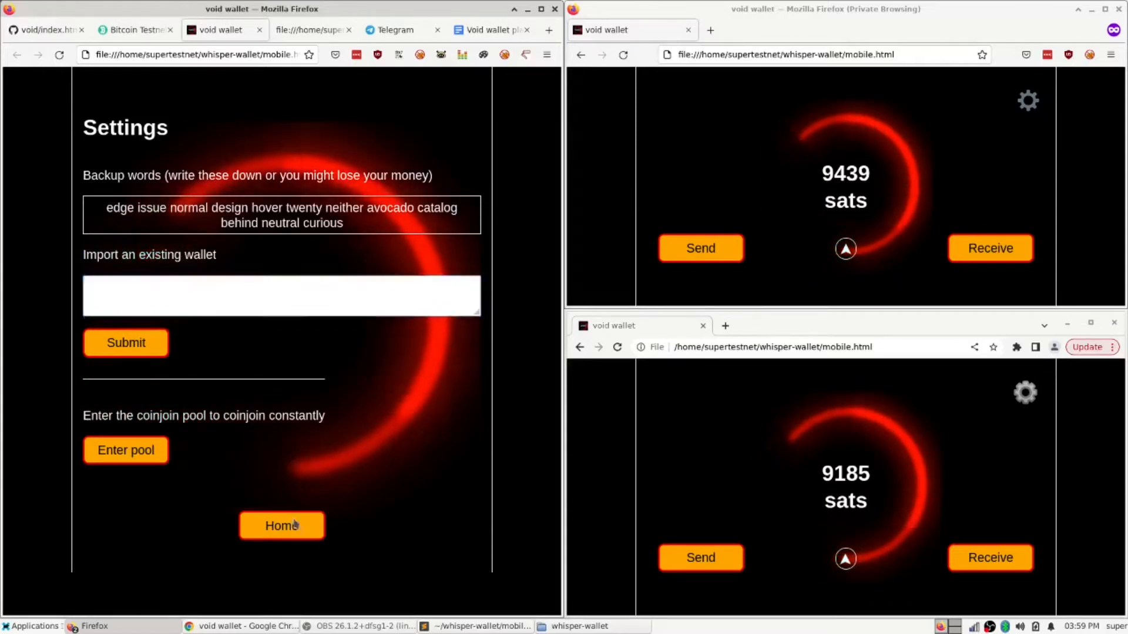
click(281, 525)
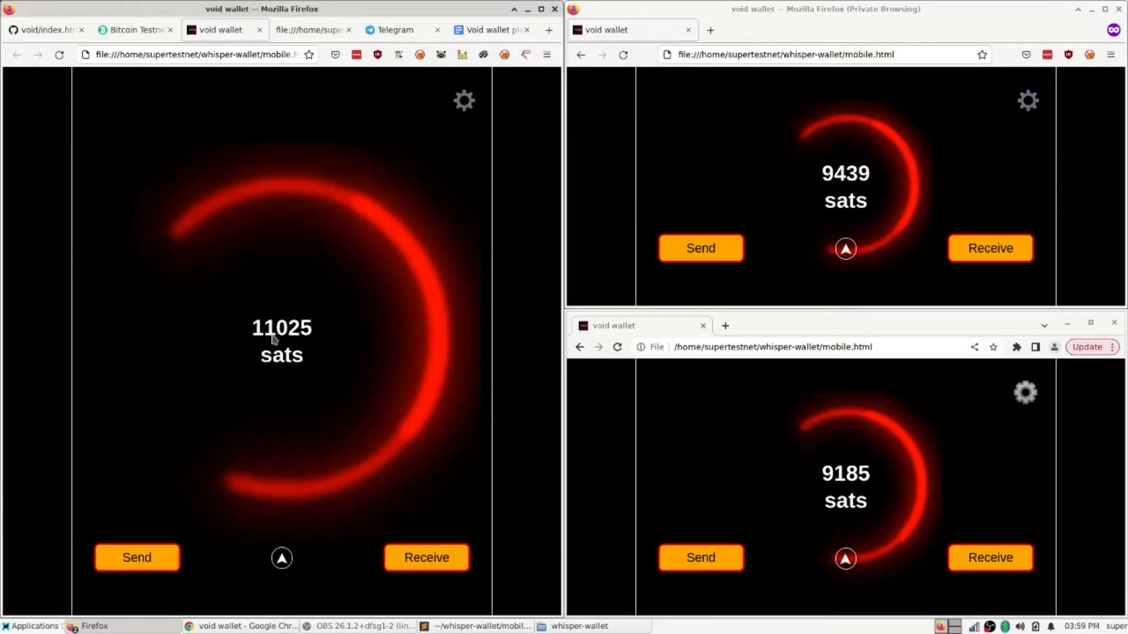
Join the second wallet to the coinjoin pool from its settings and return it home at 9439 sats
click(280, 340)
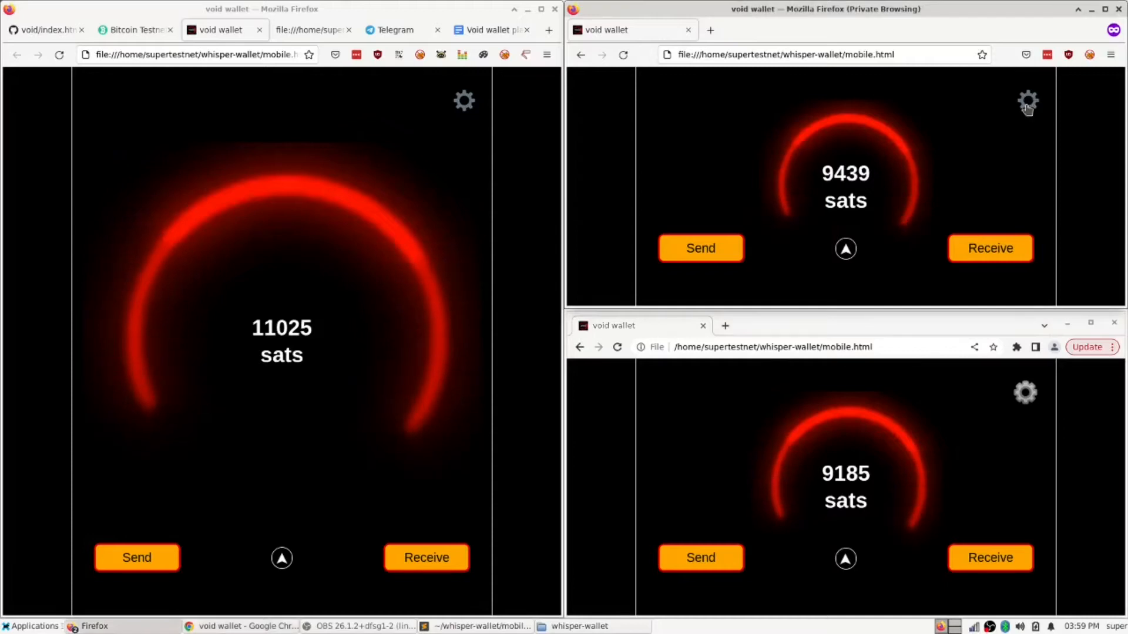
click(1026, 101)
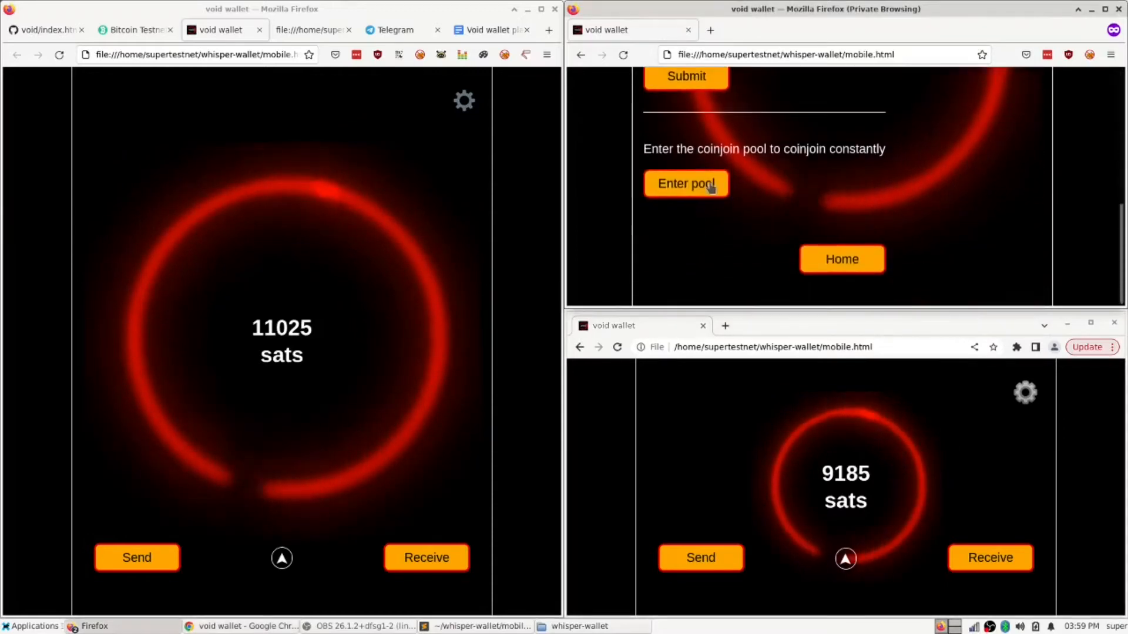
click(684, 183)
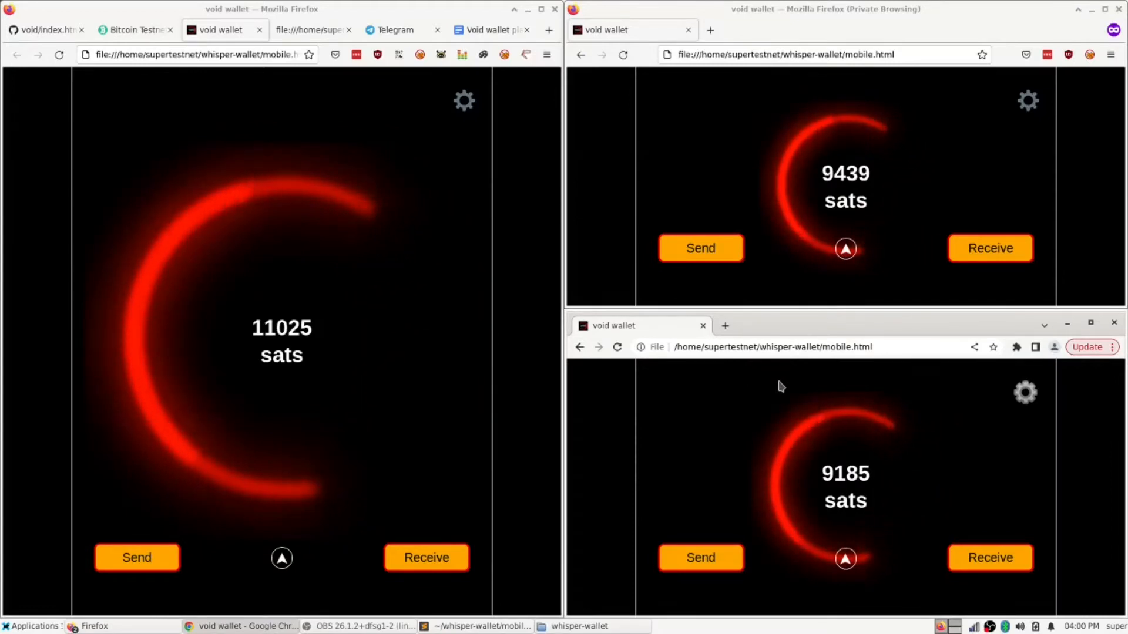
click(281, 341)
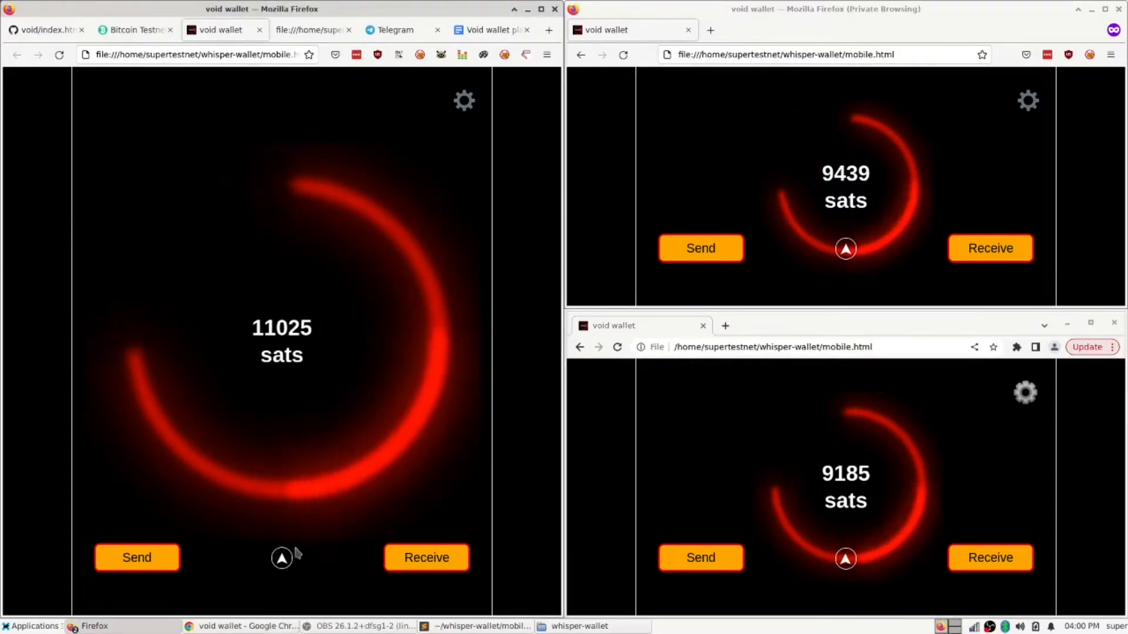
mouse_move(363, 458)
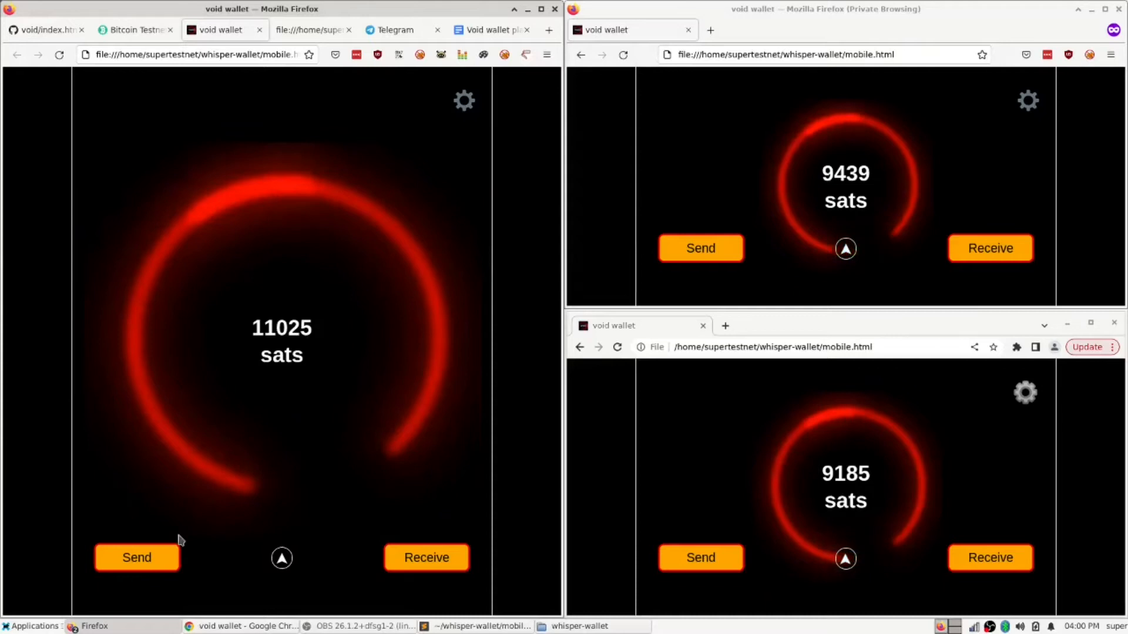
click(136, 556)
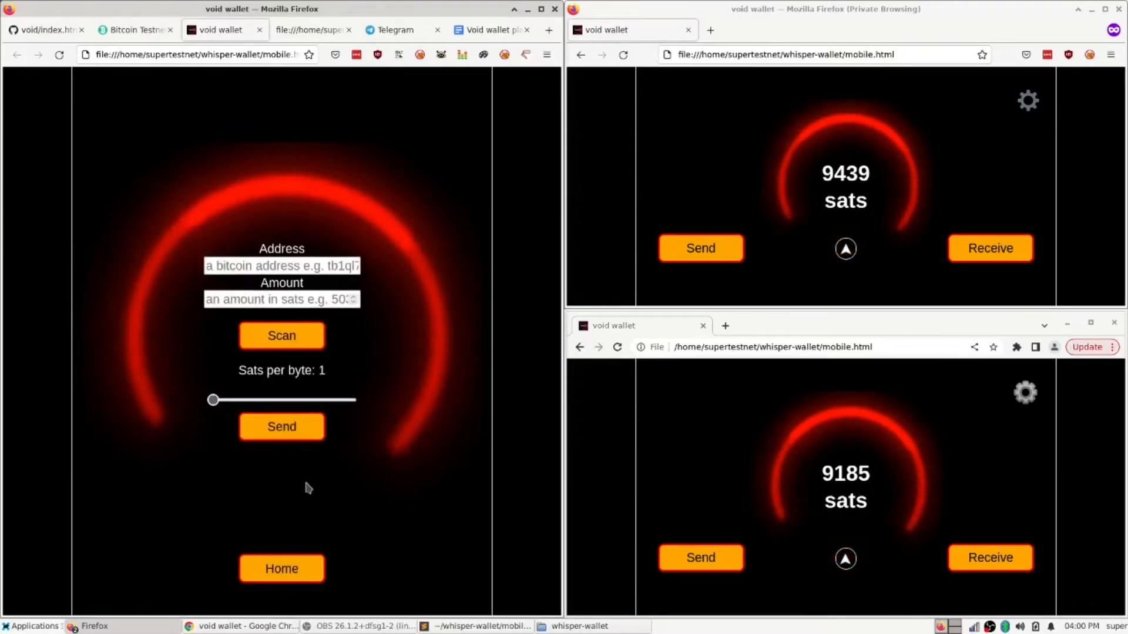
click(281, 569)
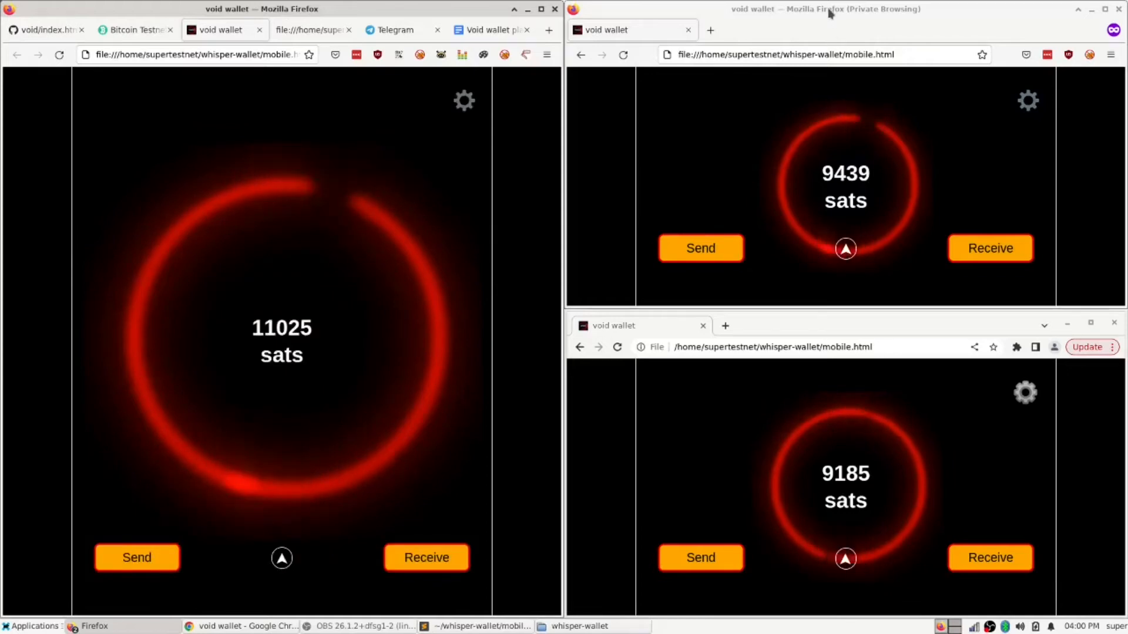
click(989, 248)
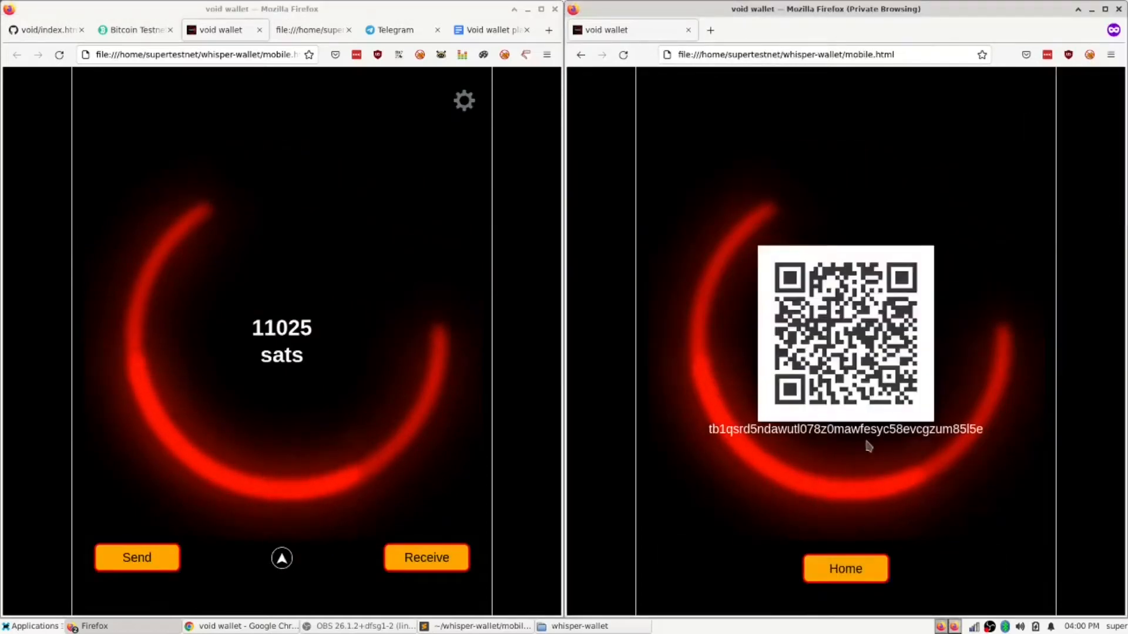
click(844, 569)
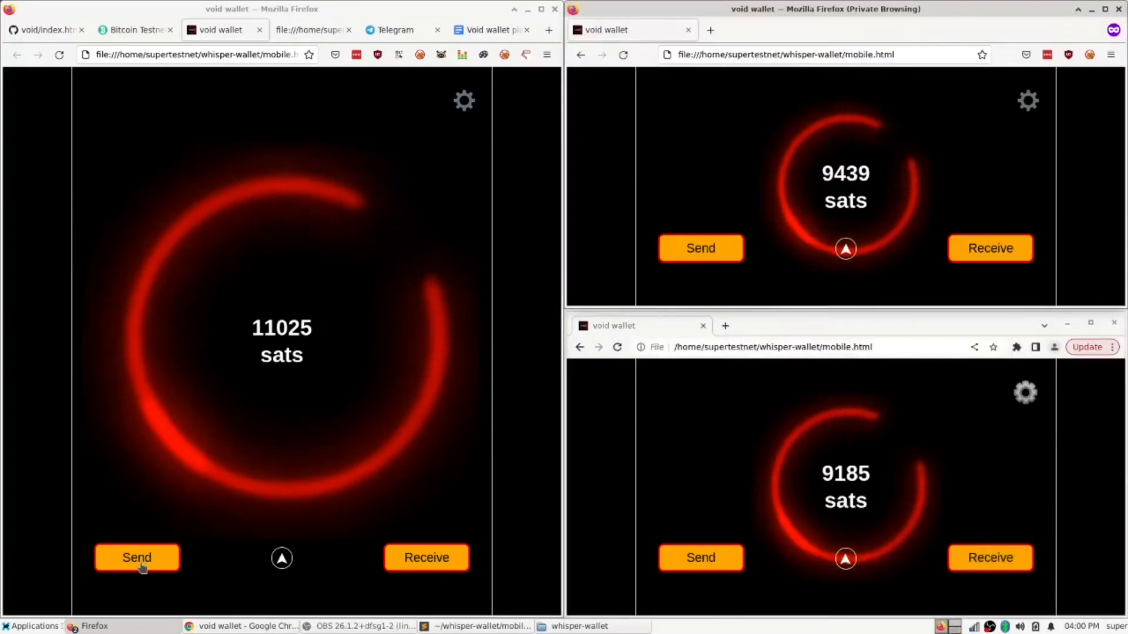
Send 750 sats from the first wallet to the second wallet's address through a coinjoin
click(136, 556)
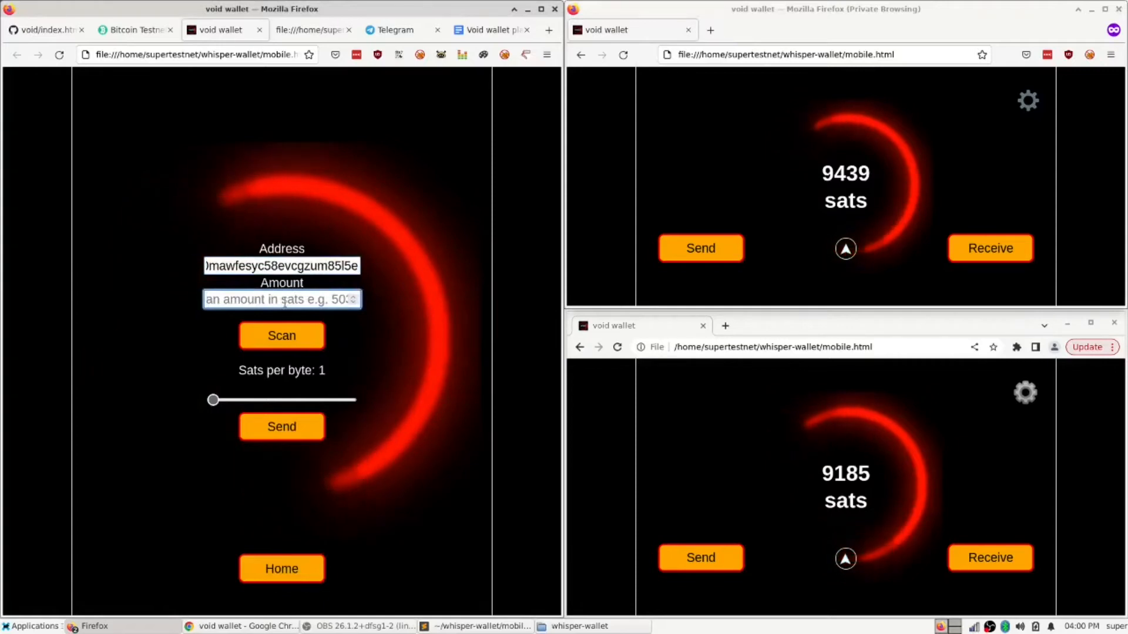
text(750)
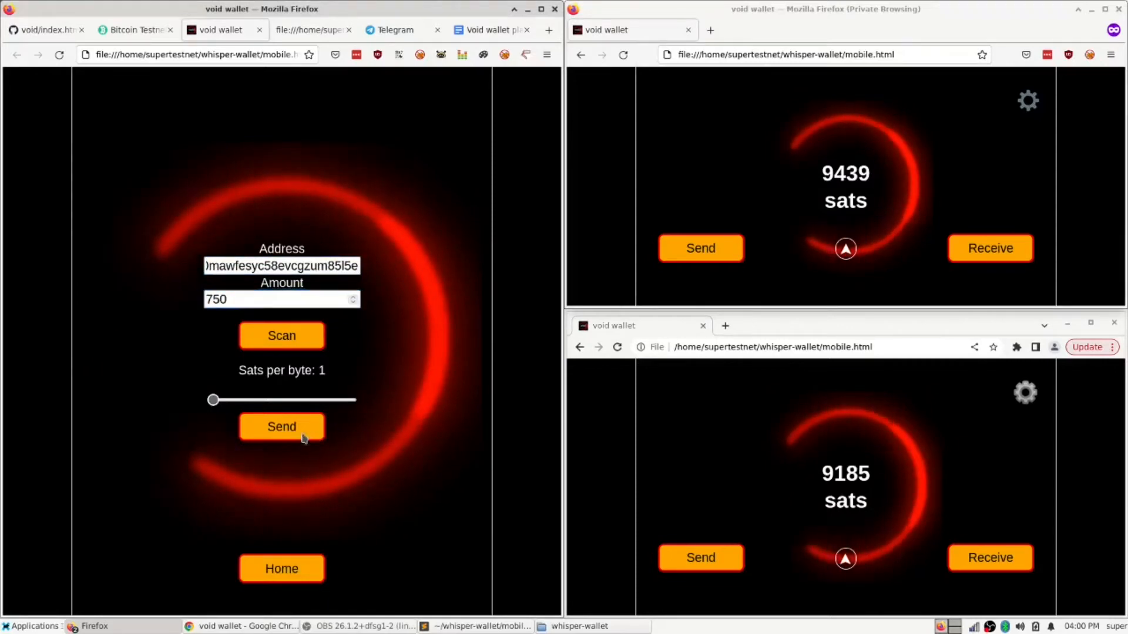
click(281, 425)
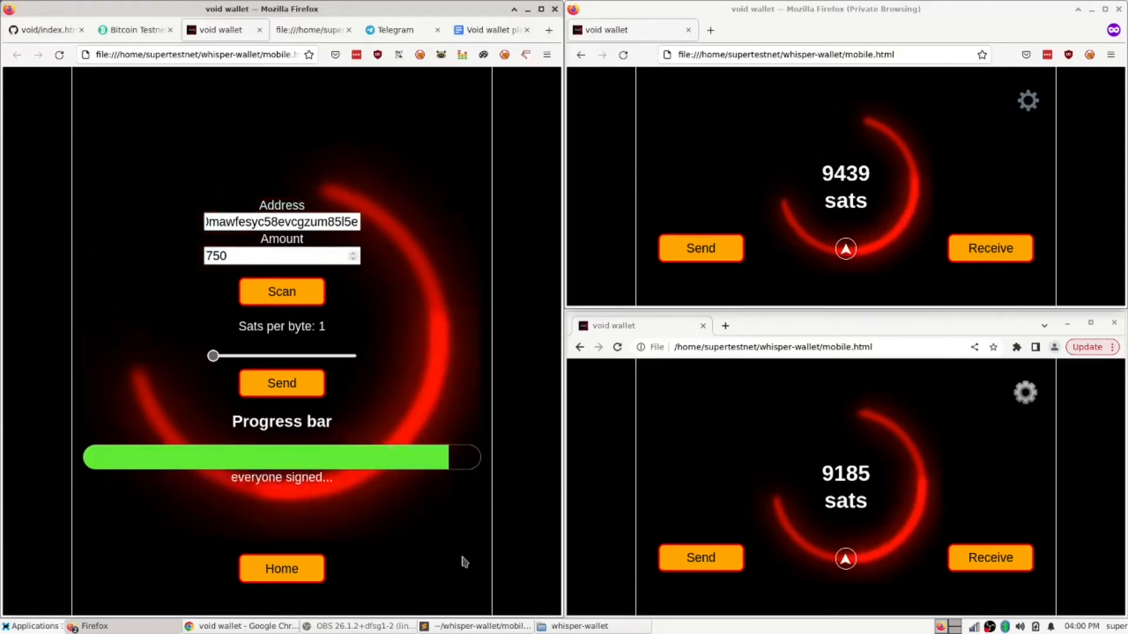
Approve the 750-sat coinjoin payment with its 502-sat fee, leaving the first wallet at 9773 sats
click(281, 383)
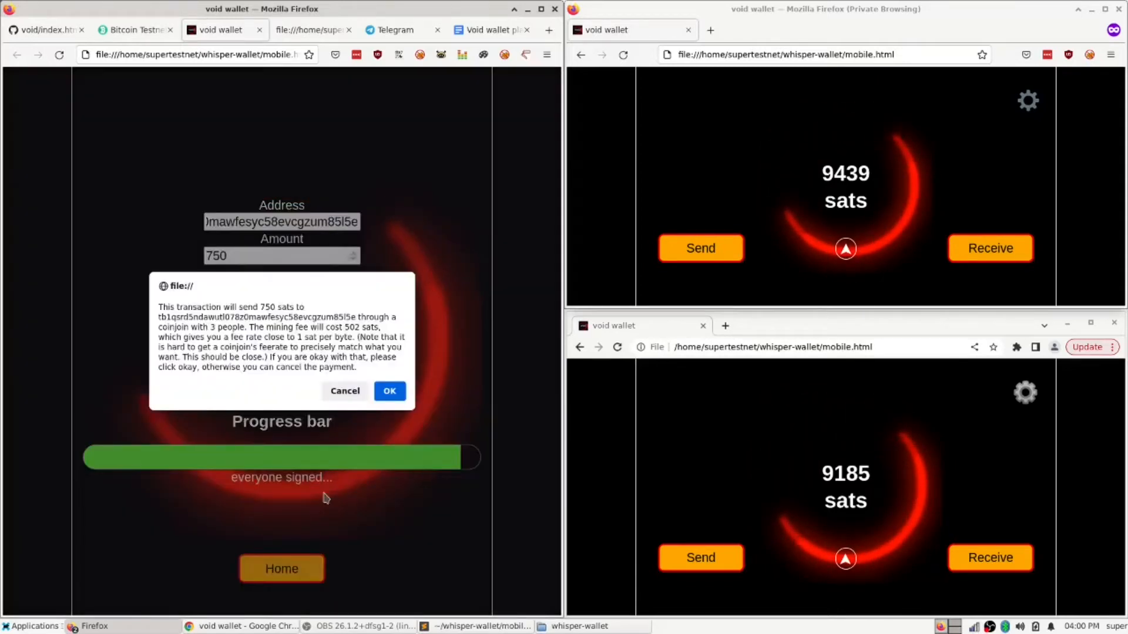
mouse_move(676, 279)
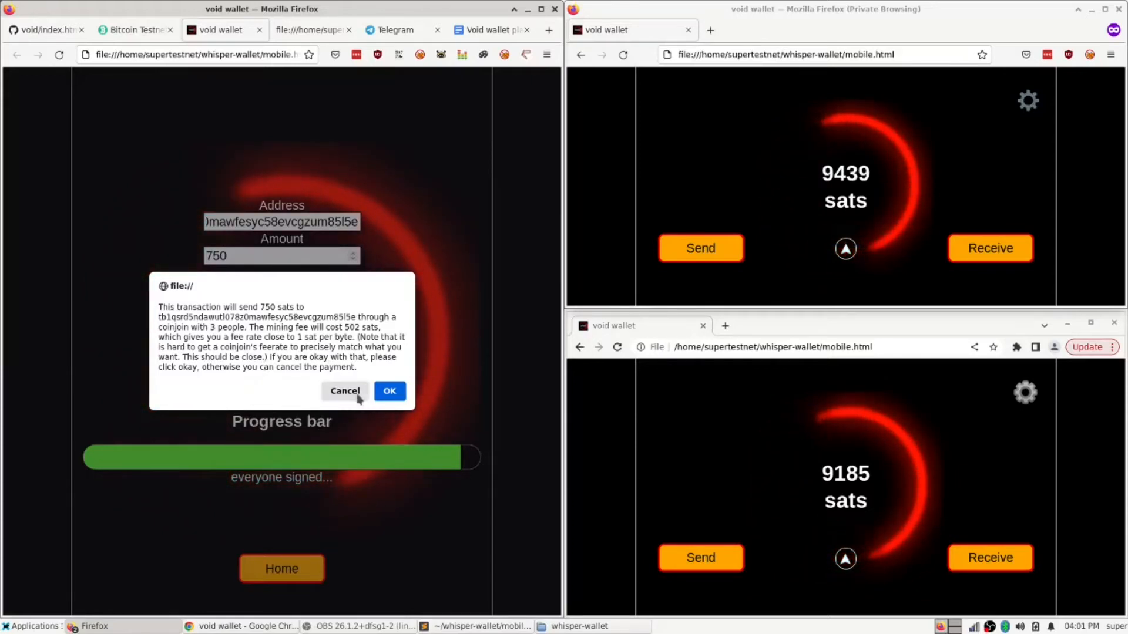
click(388, 390)
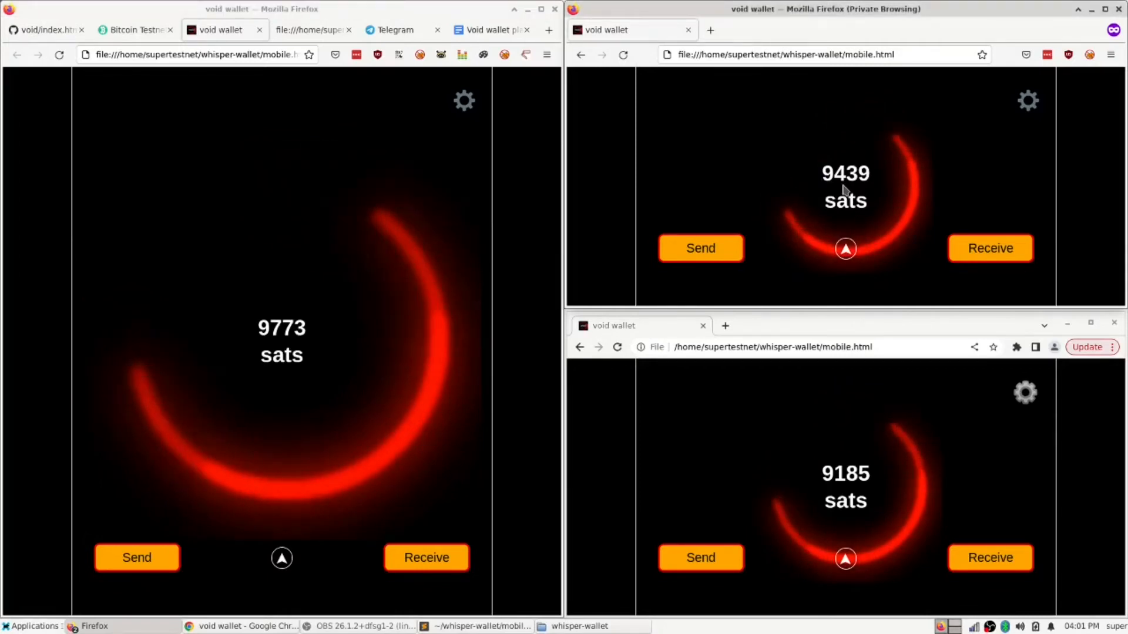
Show the second wallet's balance as 1.61 dollars, then view its settings and backup words
click(845, 186)
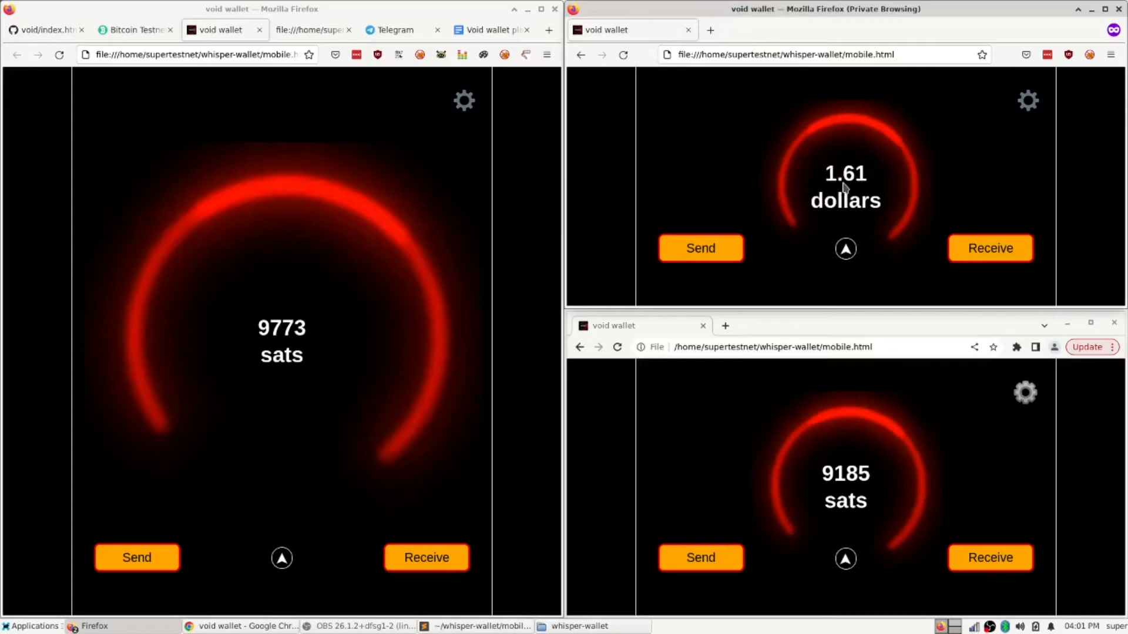
click(1026, 101)
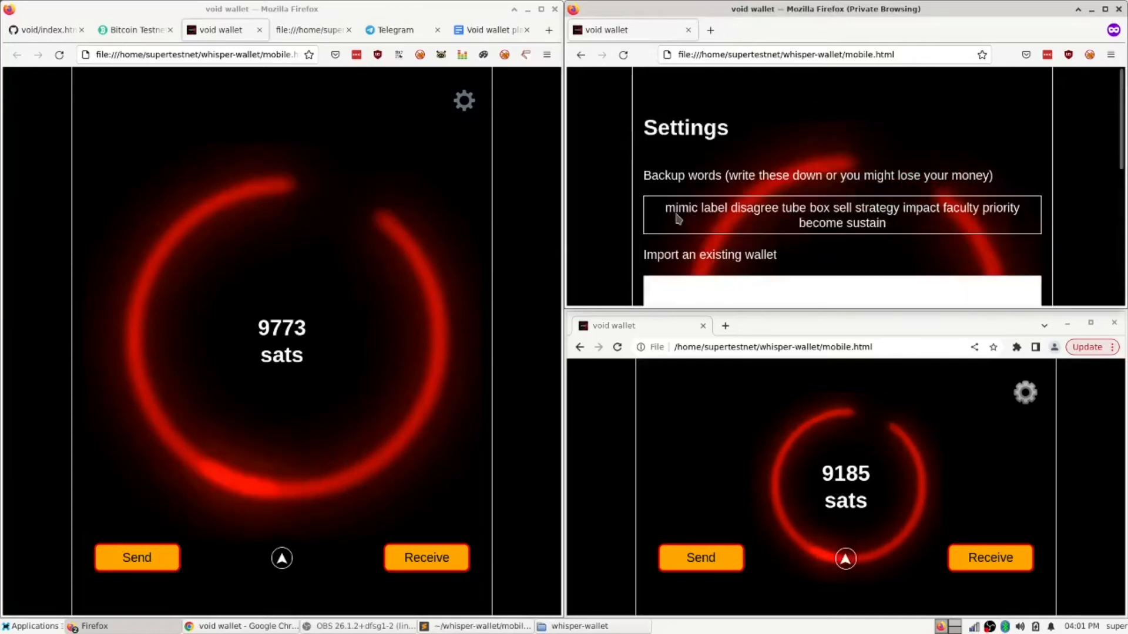
scroll(down, 3)
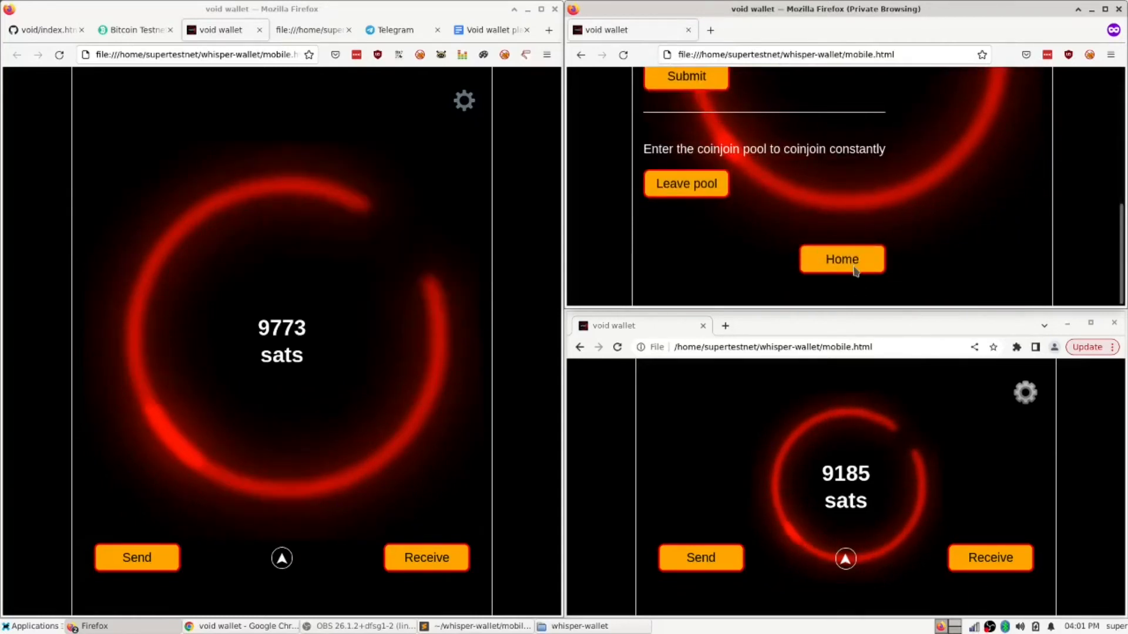
Return the second wallet home at 10189 sats and read the broadcast txid in the sender's console log
click(841, 258)
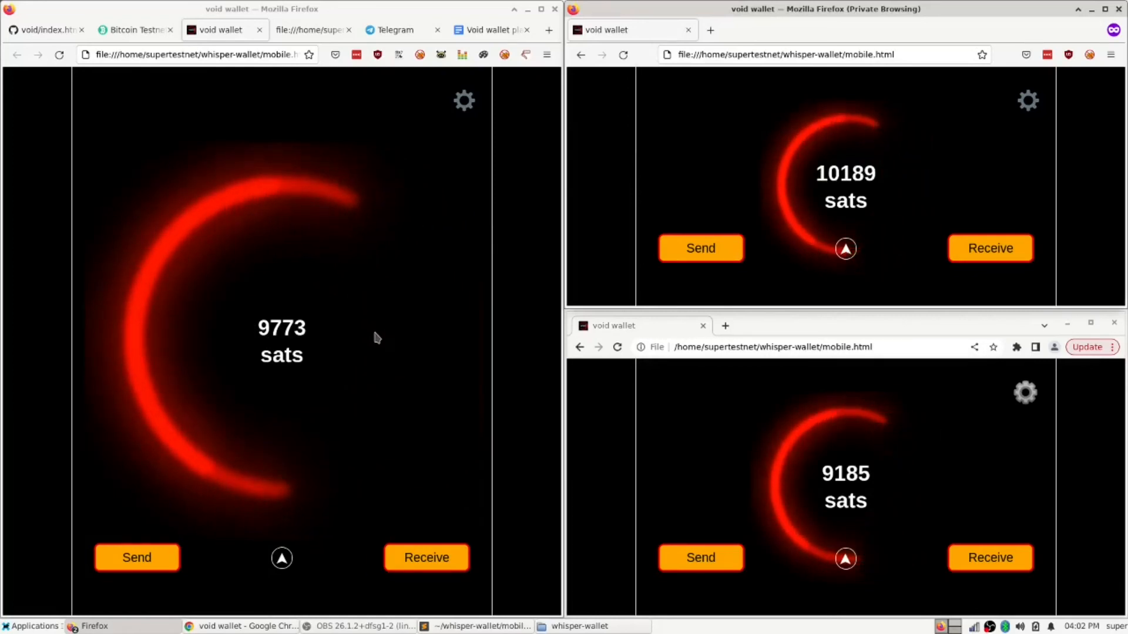
mouse_move(427, 362)
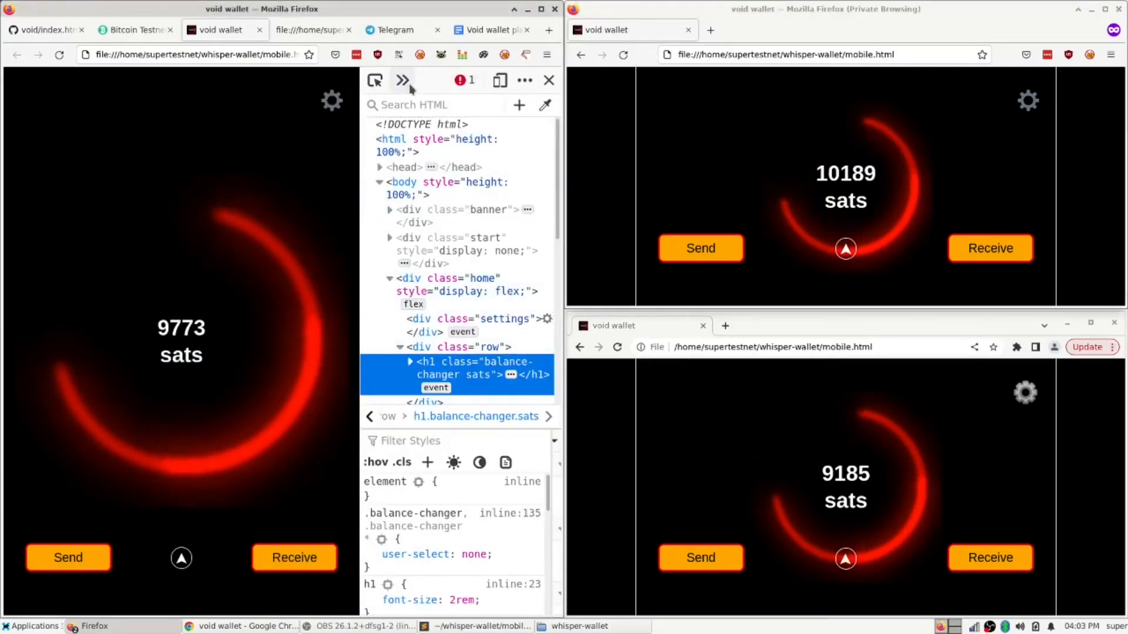
click(403, 79)
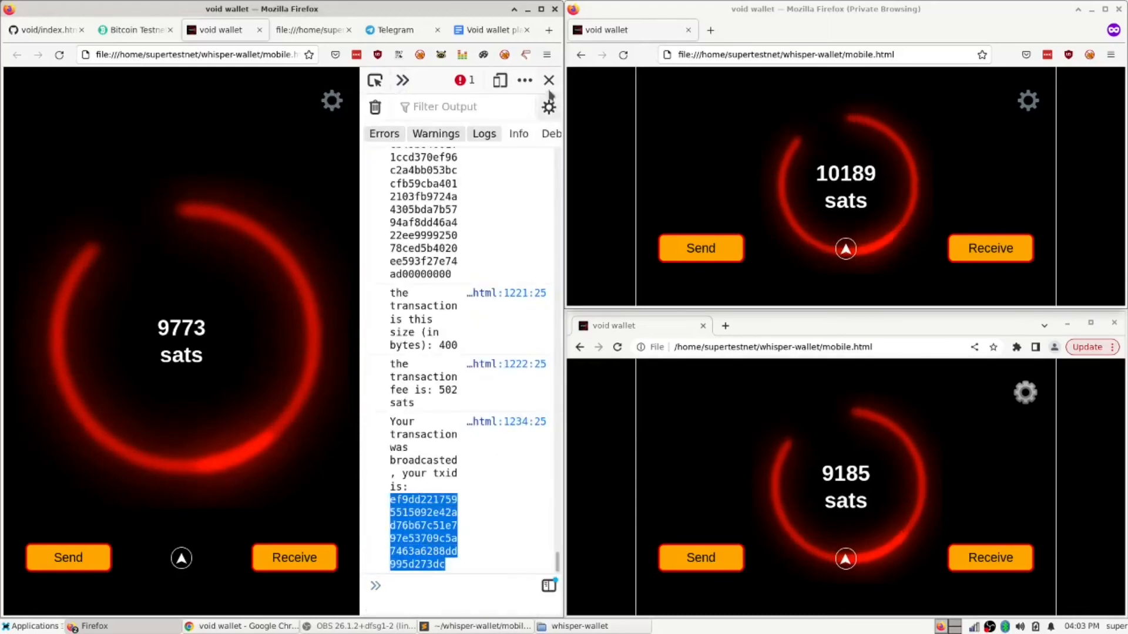
Enter the mempool.space/testnet/tx/ path in a new private tab's address bar
text(mempool.space/)
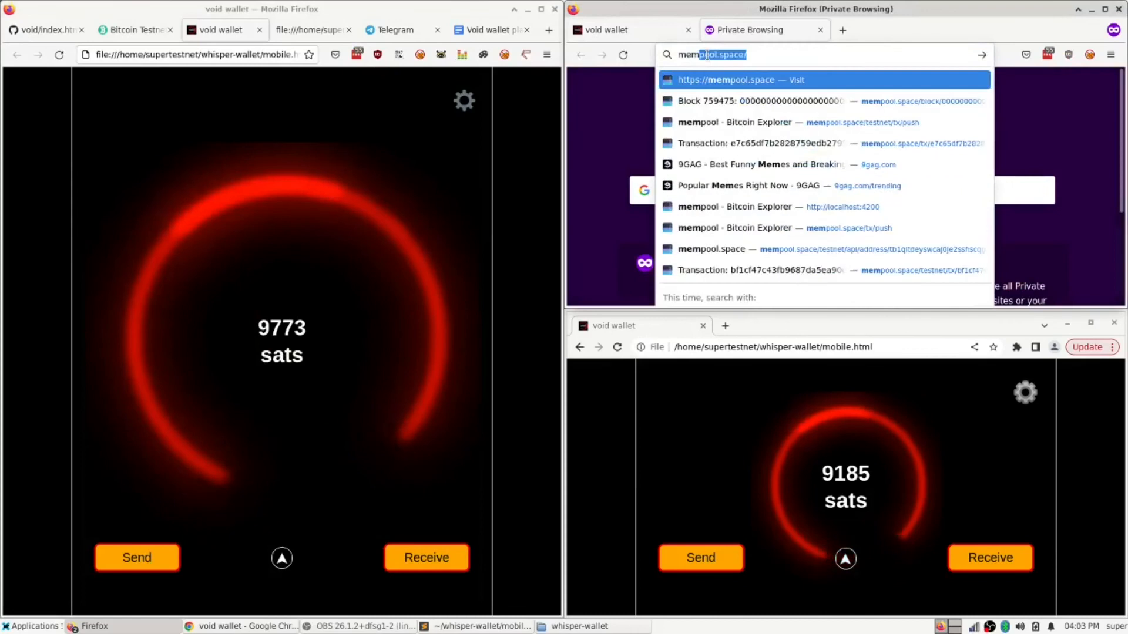
text(/)
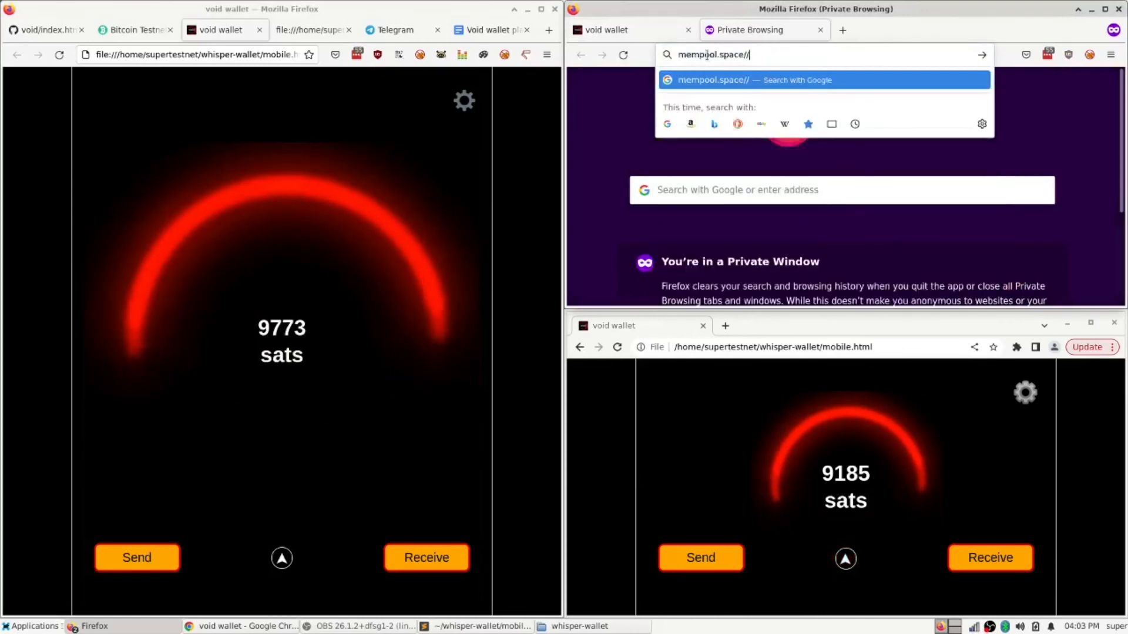
text(t)
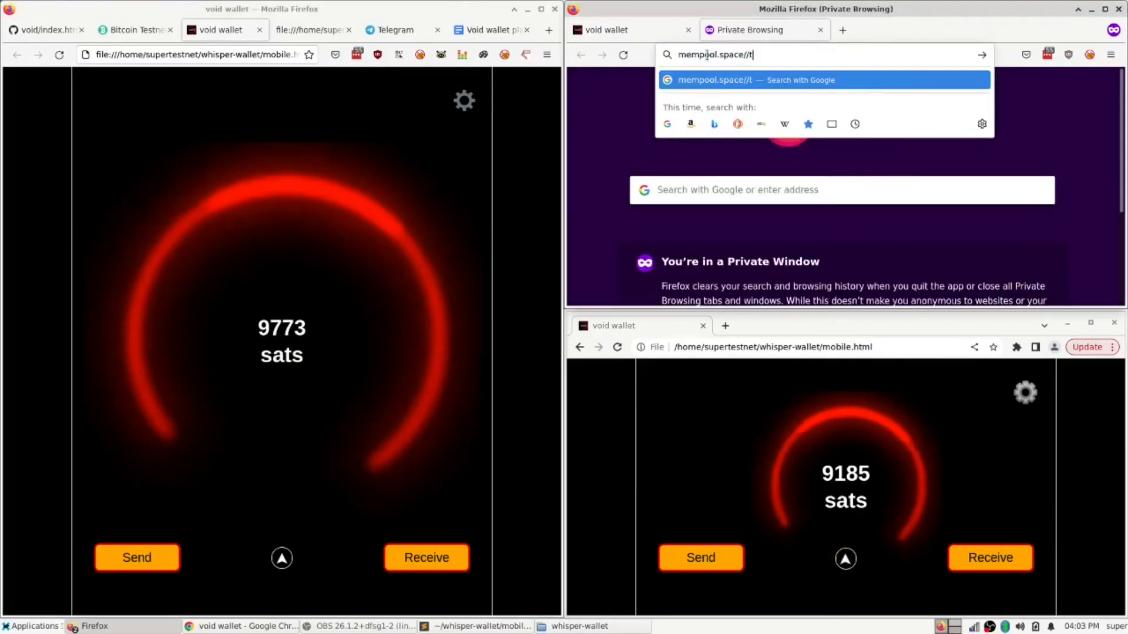
text(estnet/tx/ef9dd2217595515092e42ad76b67c51e797e53709c5a7463a6288dd995d273dc)
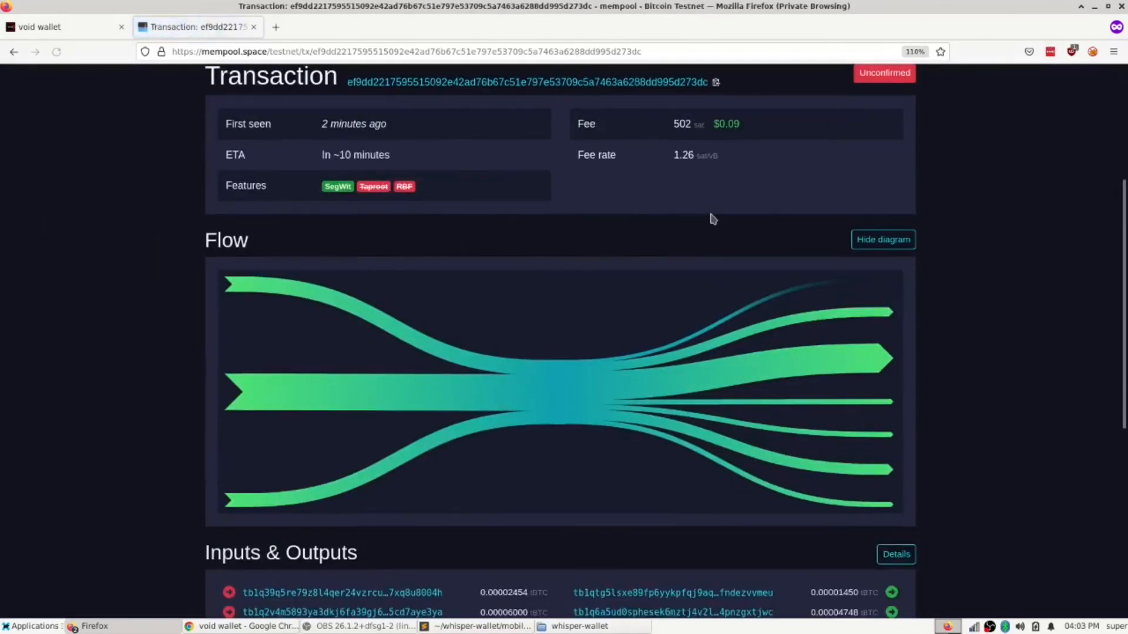
mouse_move(271, 476)
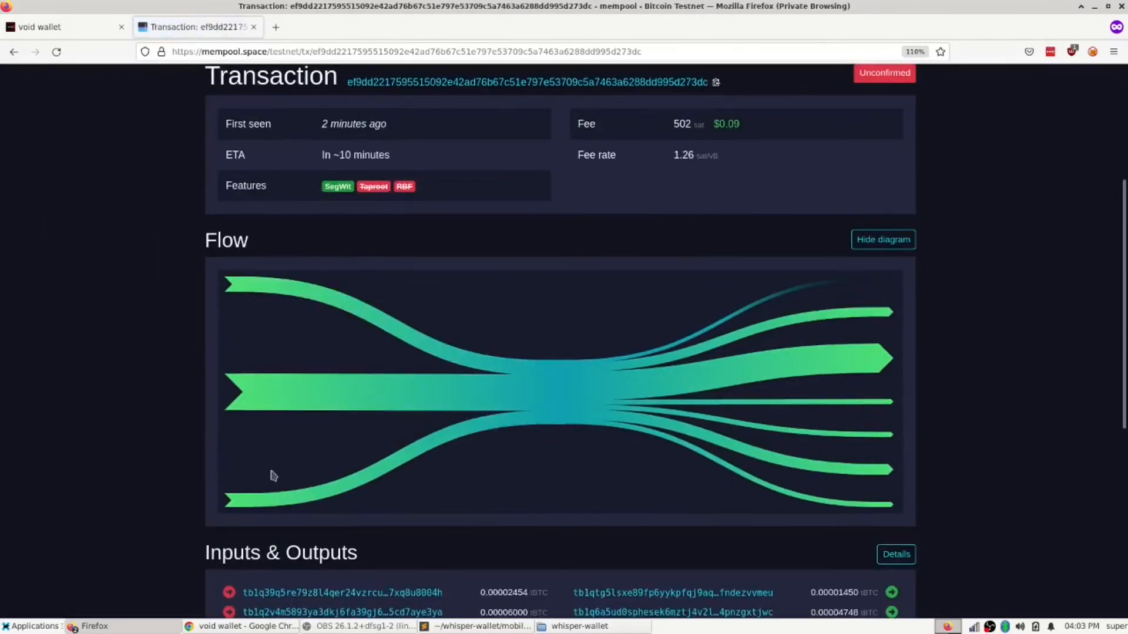
mouse_move(860, 290)
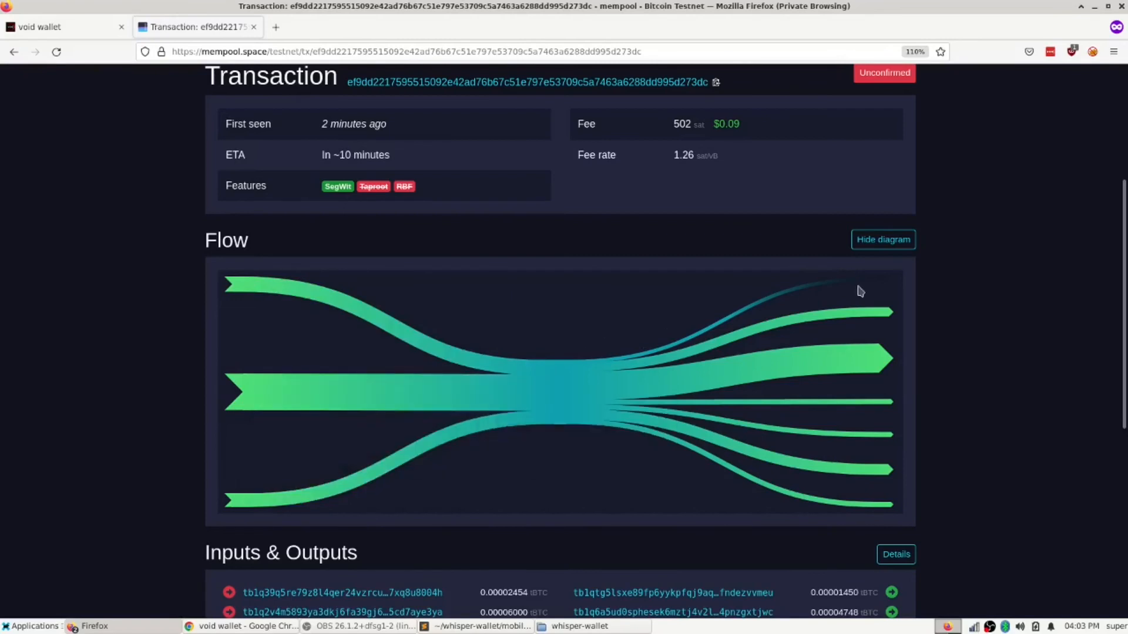
mouse_move(914, 361)
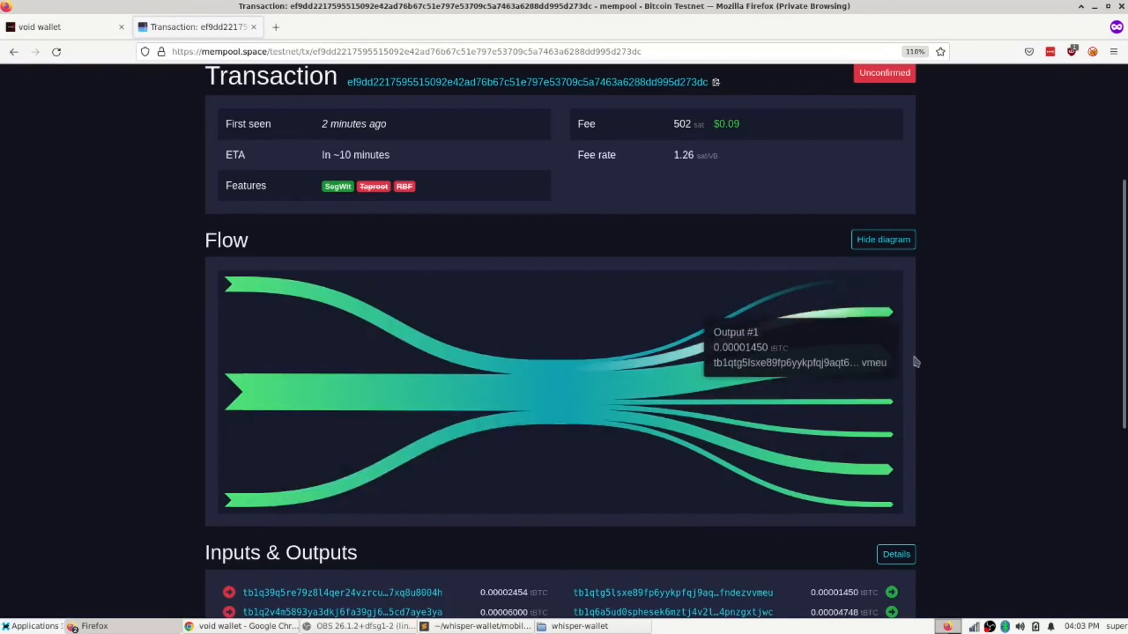
mouse_move(857, 427)
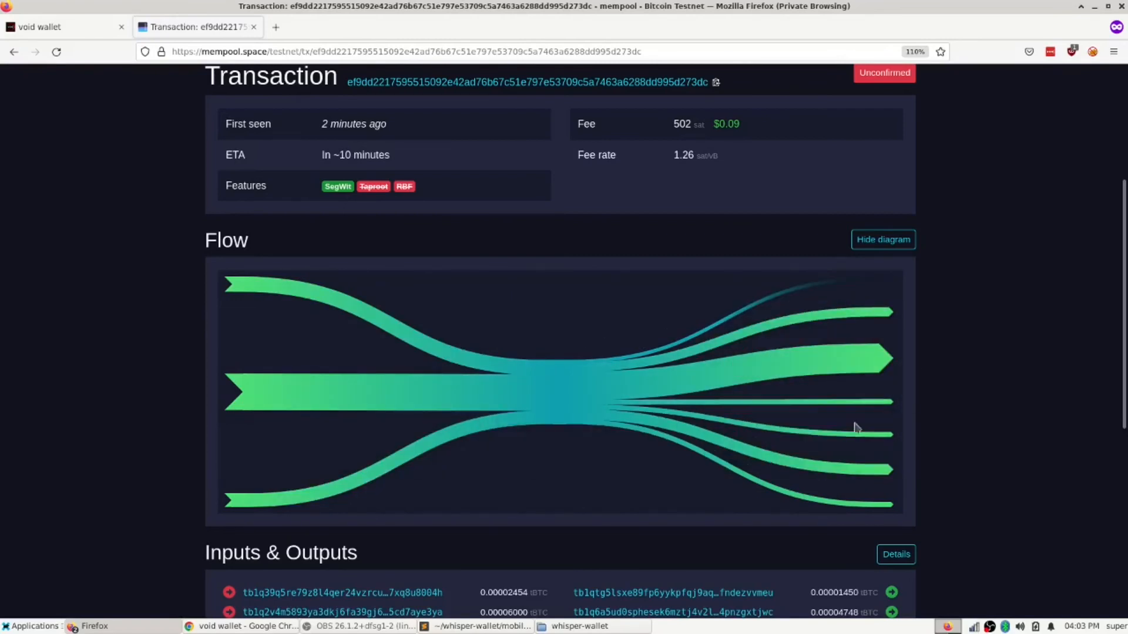
mouse_move(853, 513)
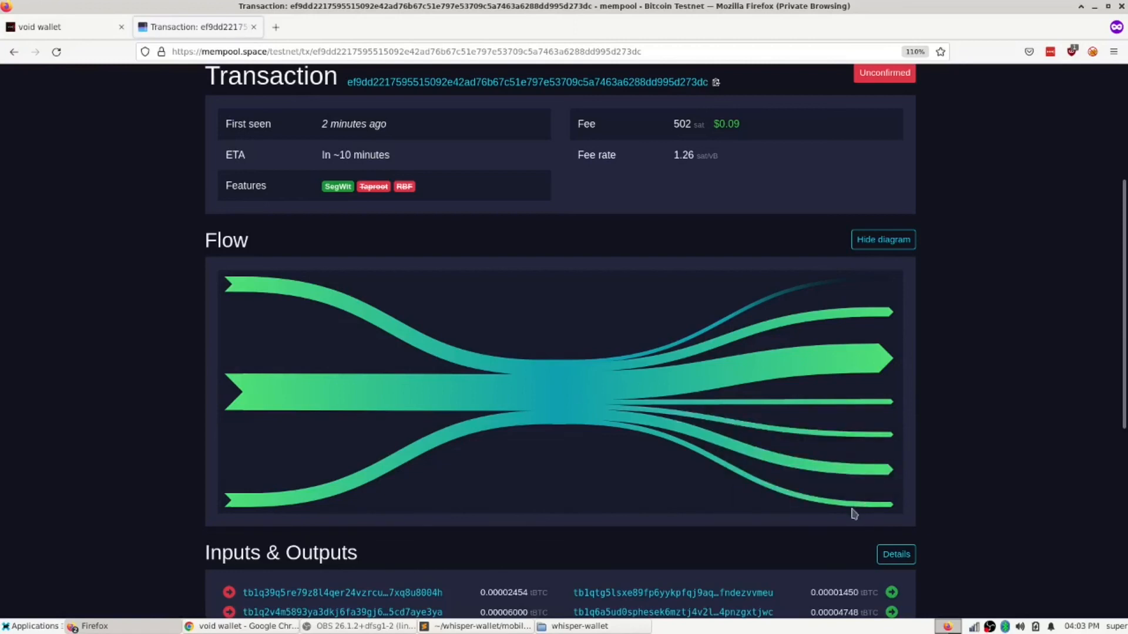
mouse_move(834, 383)
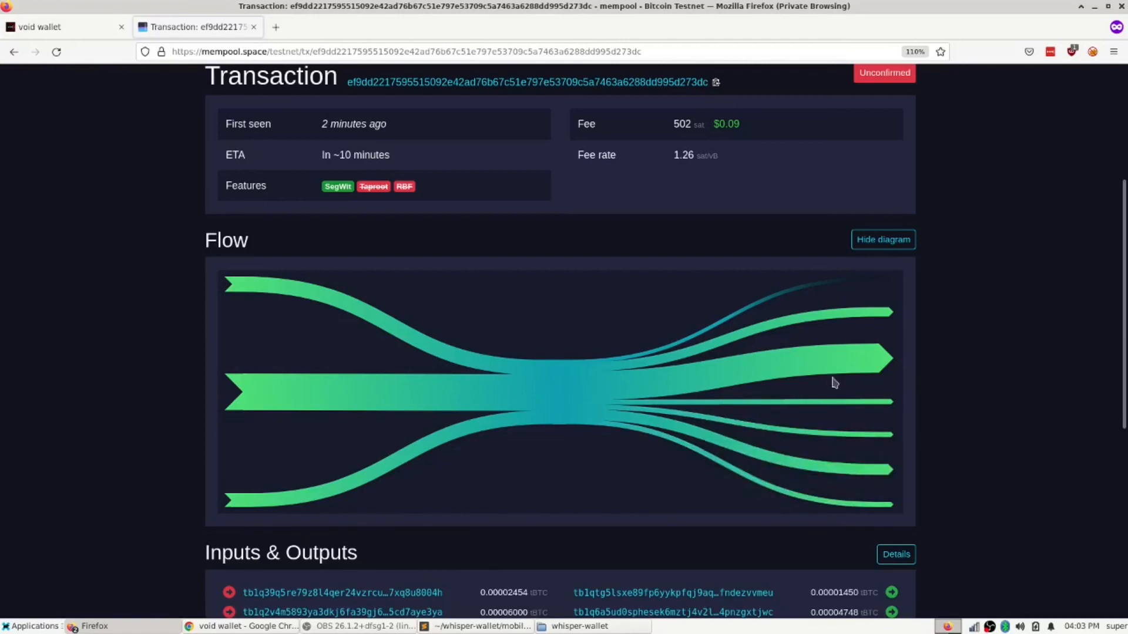
mouse_move(863, 423)
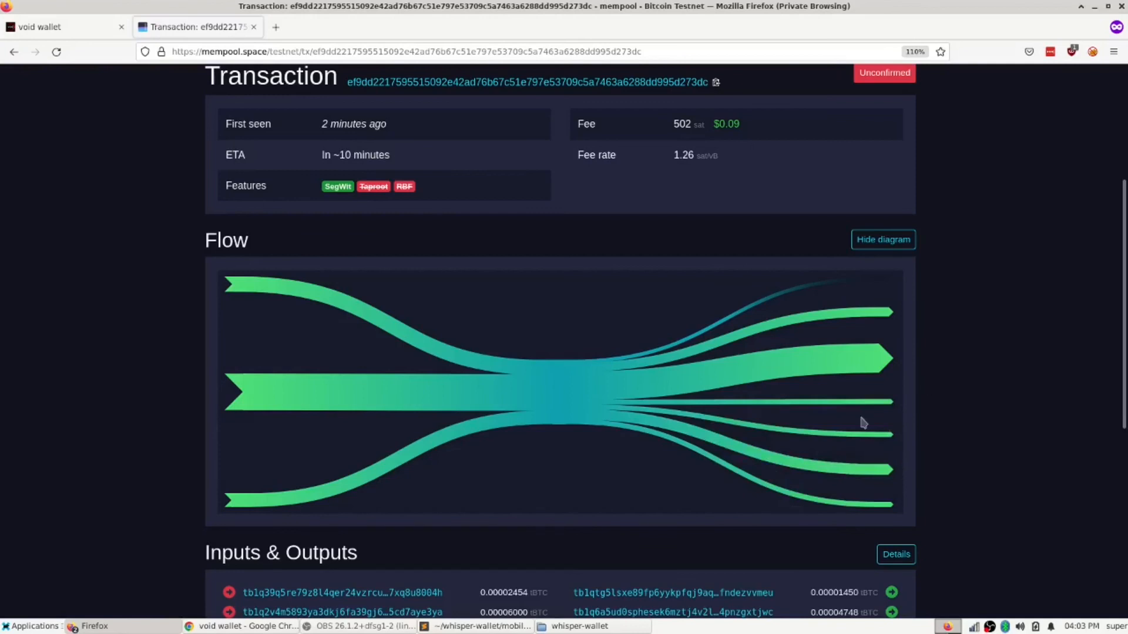
mouse_move(854, 350)
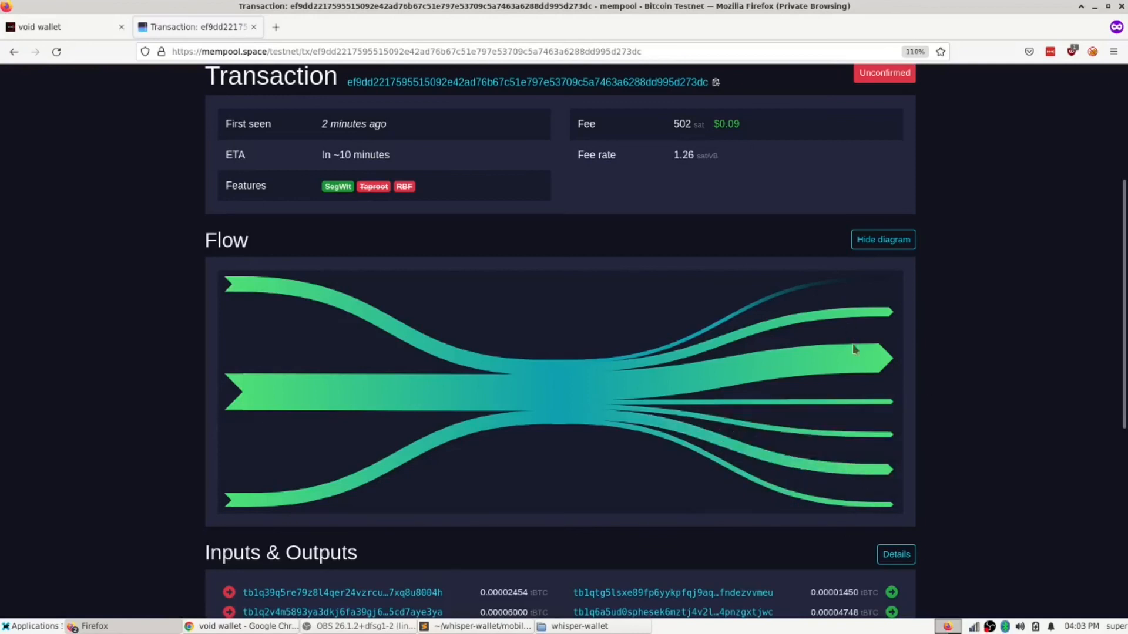
mouse_move(864, 377)
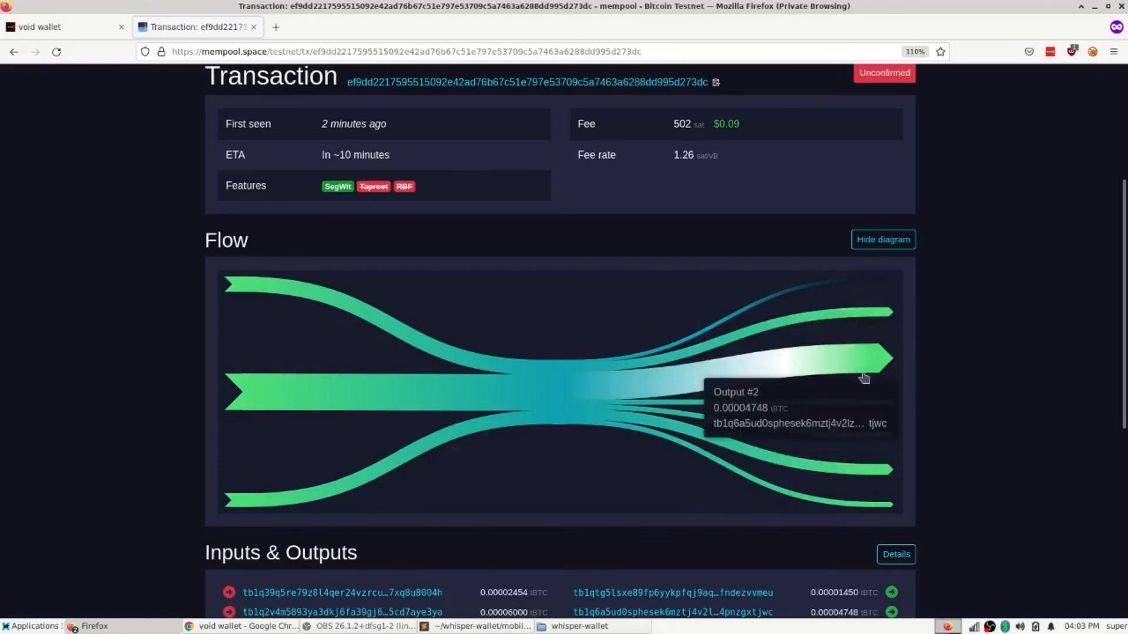
mouse_move(905, 312)
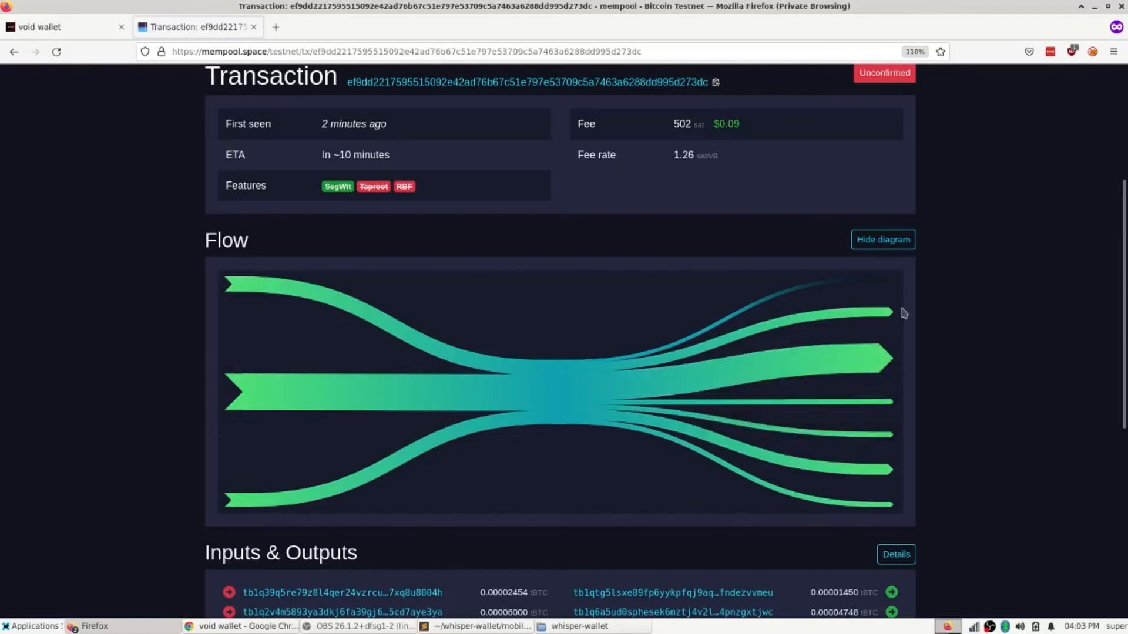
mouse_move(549, 392)
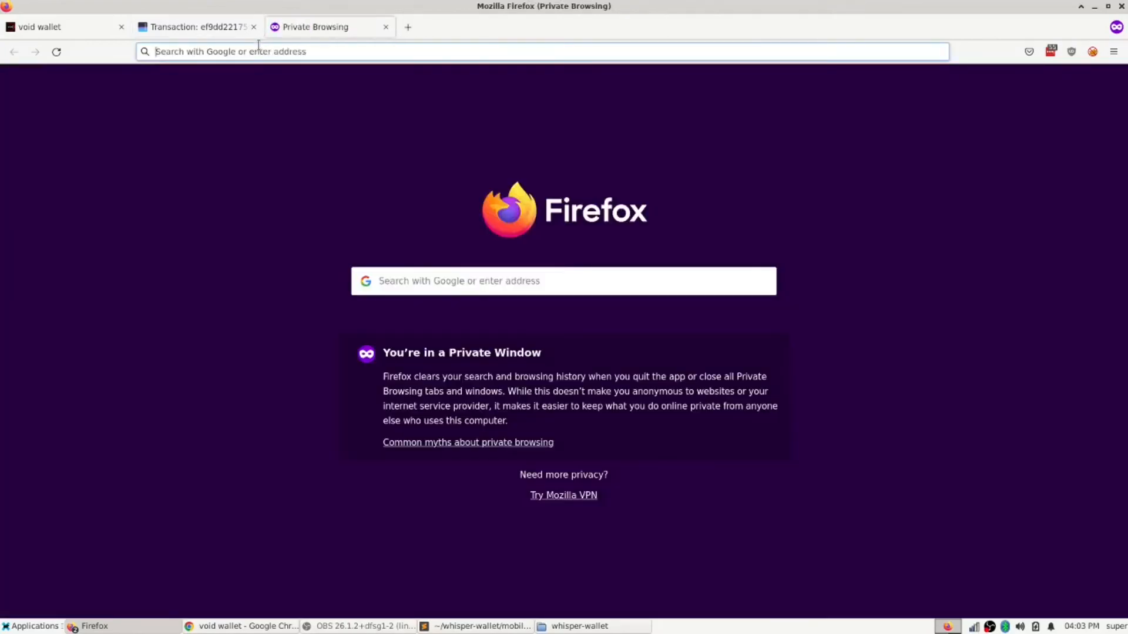
Visit the github.com/brilliancebitcoin/void repository and skim its README
text(github.com/)
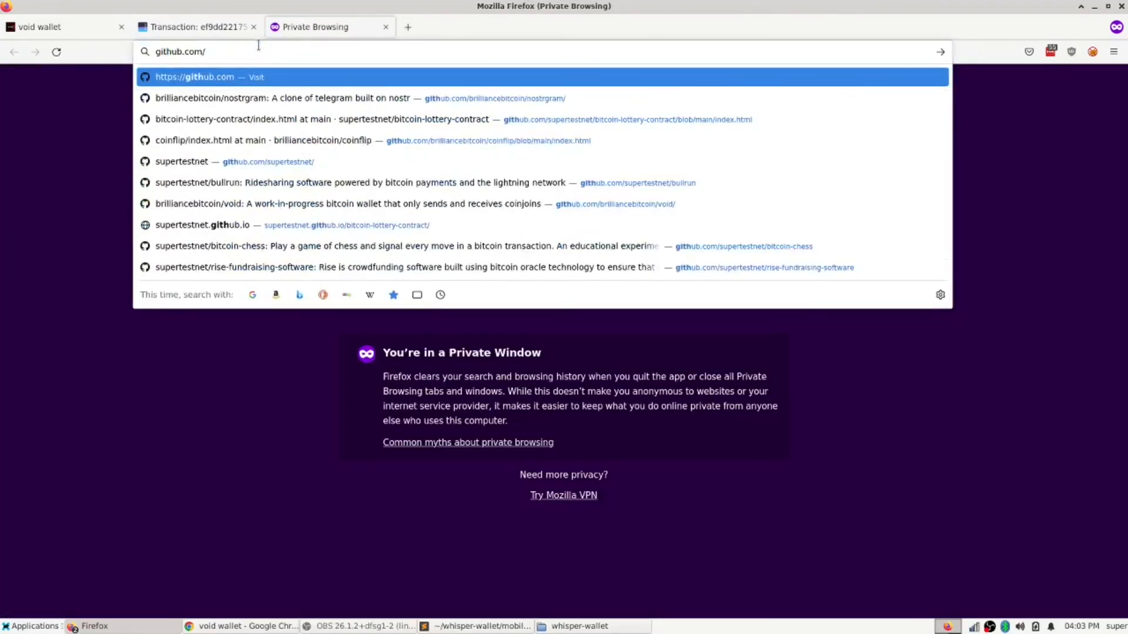
text(brilliancebitcoin/void/)
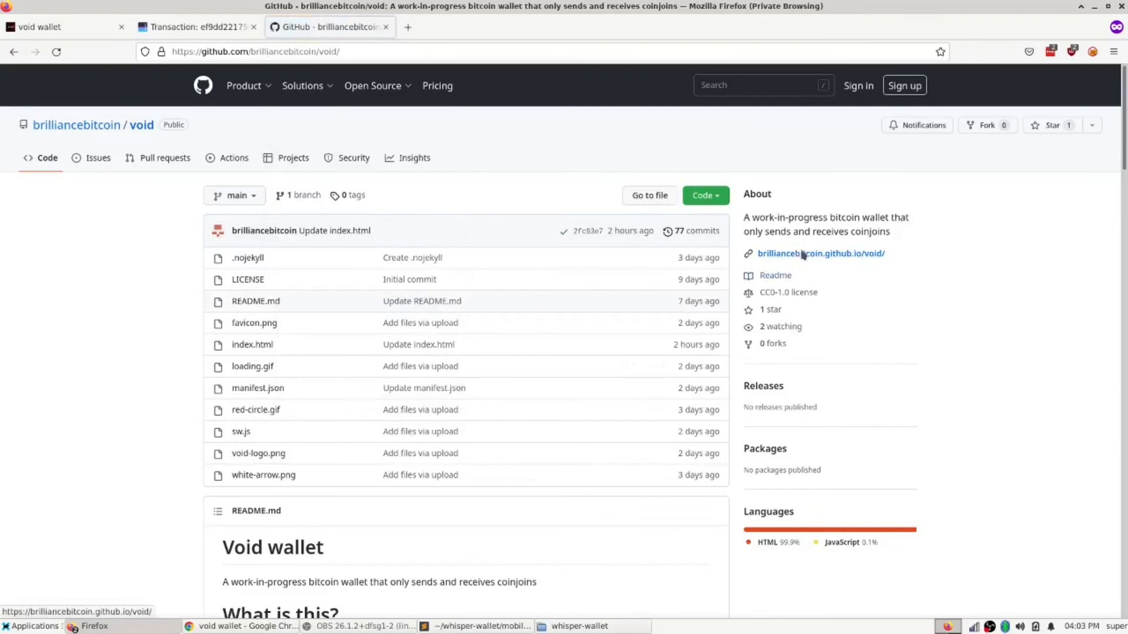
scroll(down, 3)
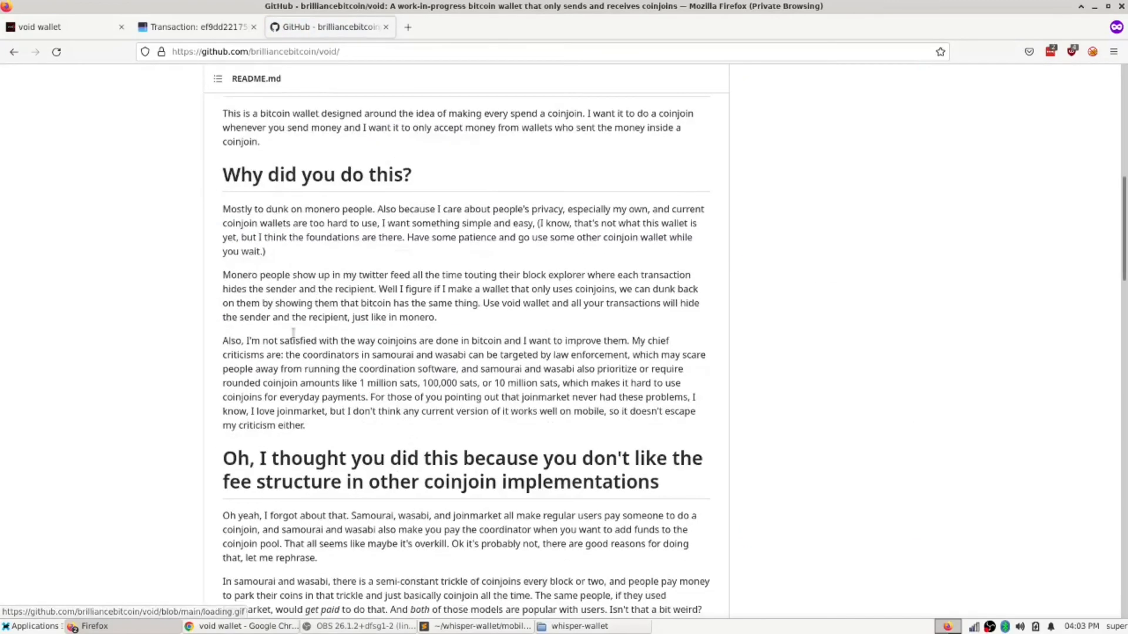
scroll(down, 3)
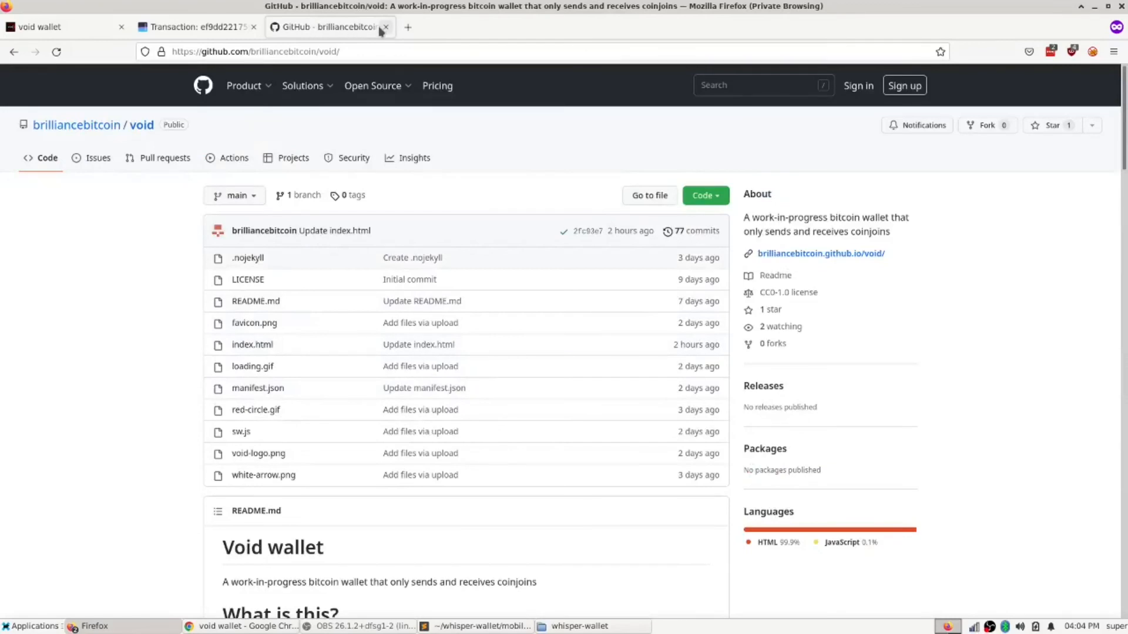
Return to the mempool.space transaction page listing three 0.00000750 BTC outputs
click(385, 27)
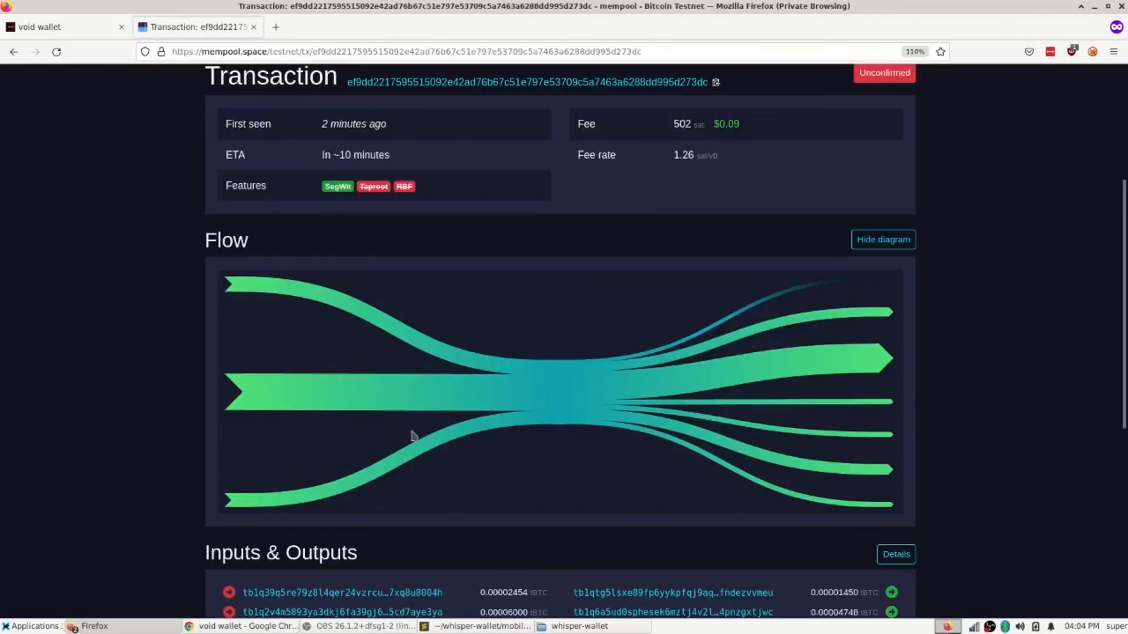
scroll(down, 3)
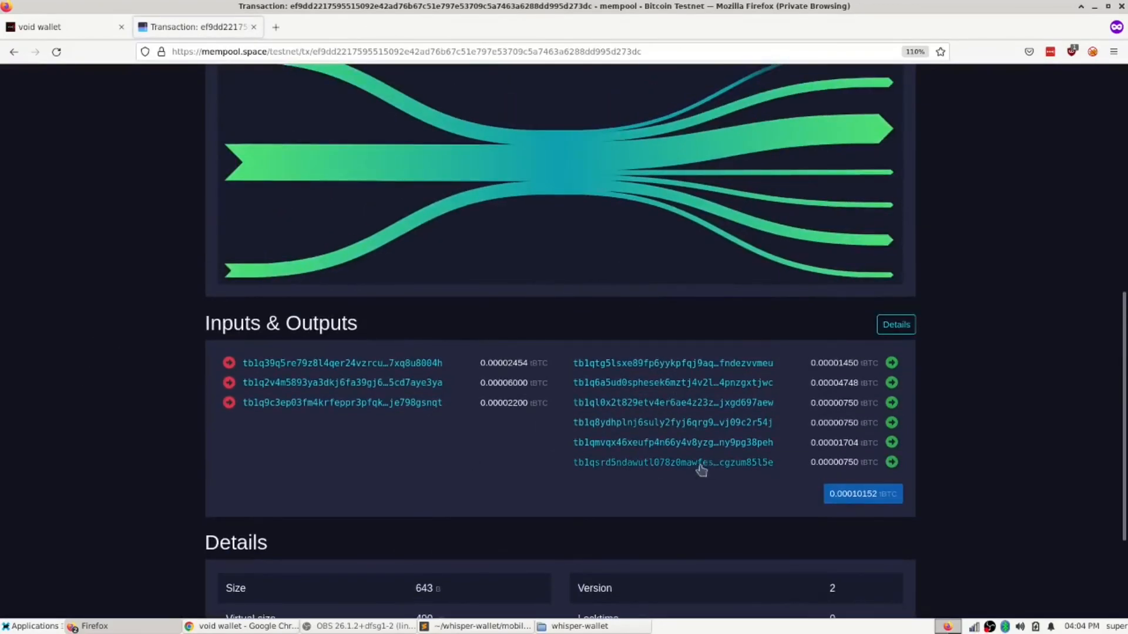